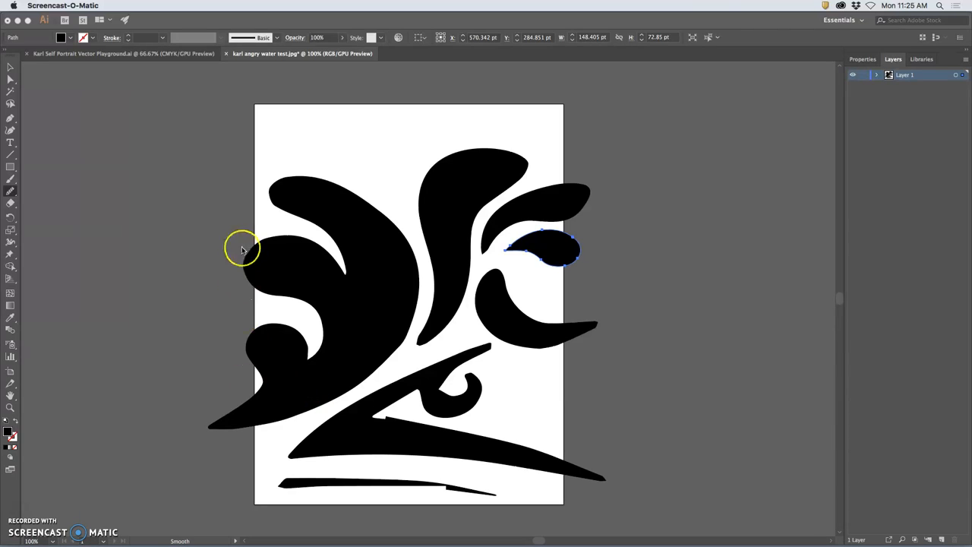
{"action": "mouse_move", "coordinate": [518, 131]}
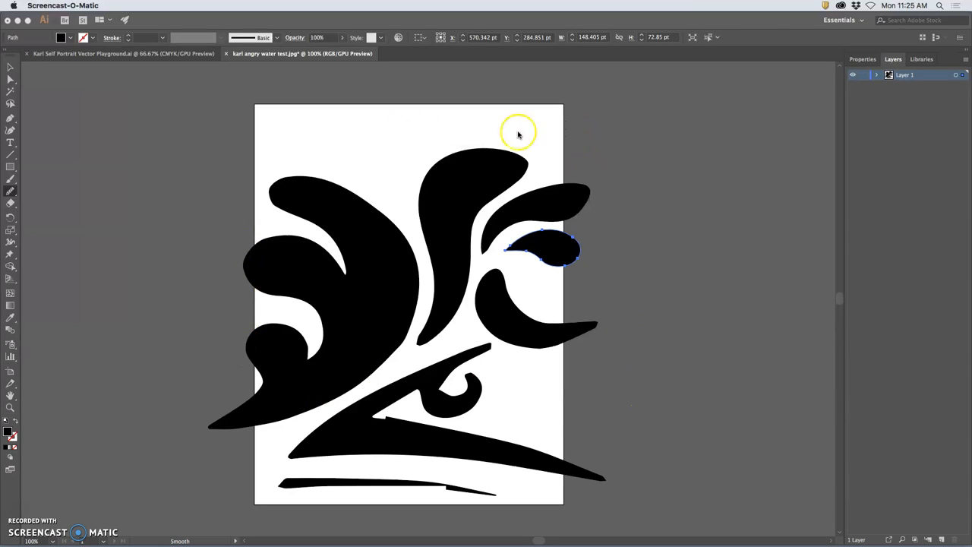
{"action": "mouse_move", "coordinate": [553, 133]}
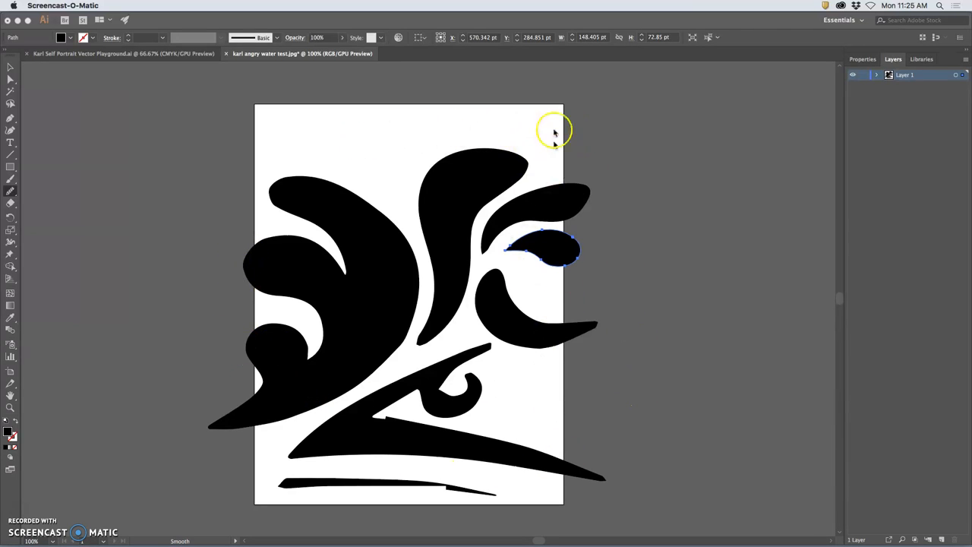
{"action": "mouse_move", "coordinate": [426, 383]}
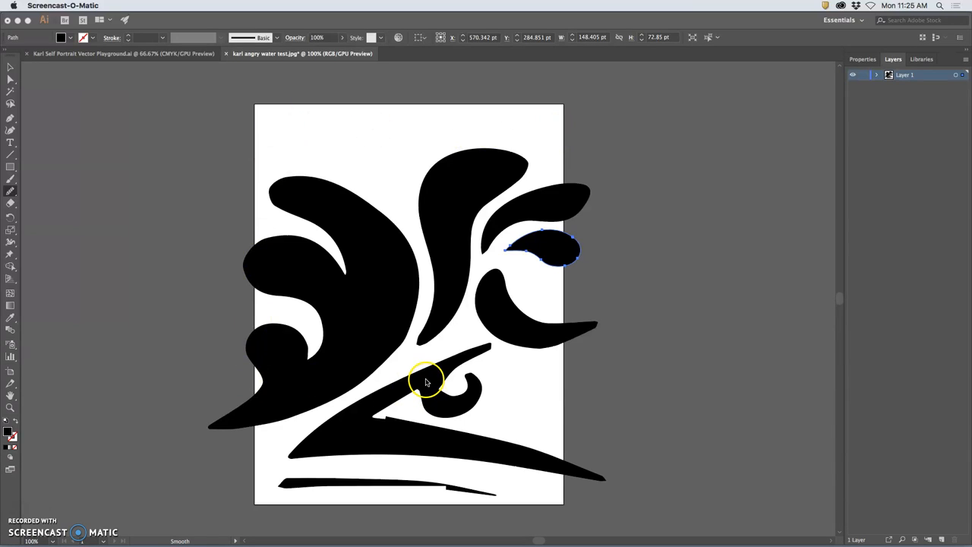
{"action": "mouse_move", "coordinate": [424, 368]}
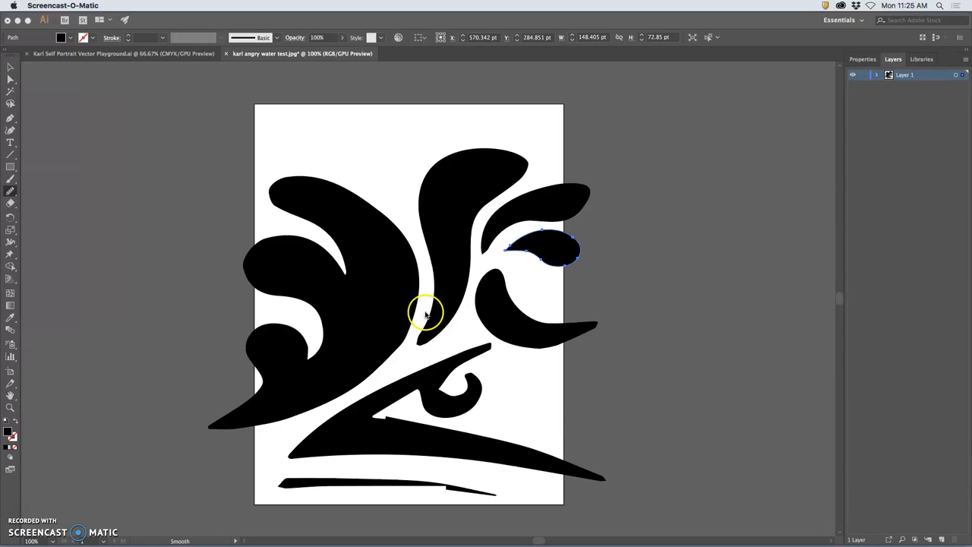
{"action": "mouse_move", "coordinate": [304, 353]}
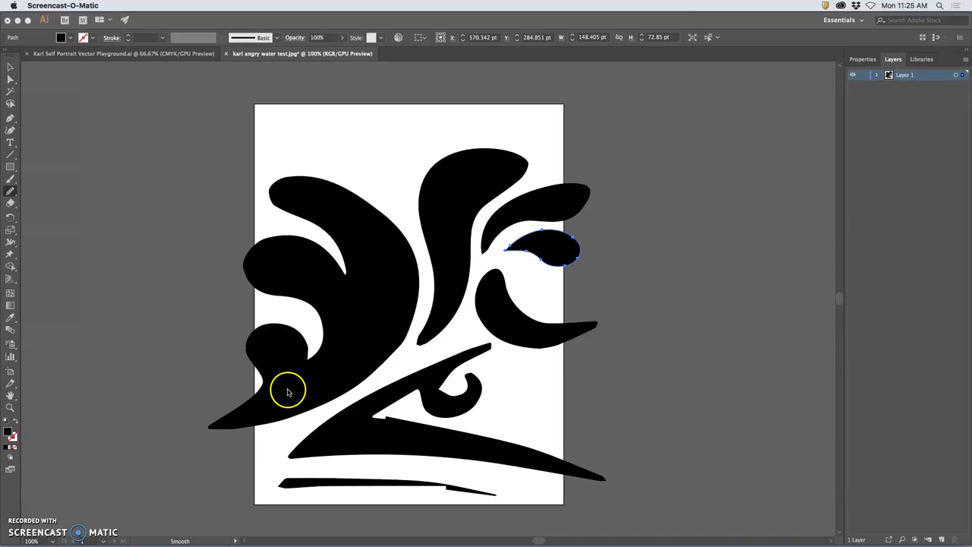
{"action": "mouse_move", "coordinate": [272, 401]}
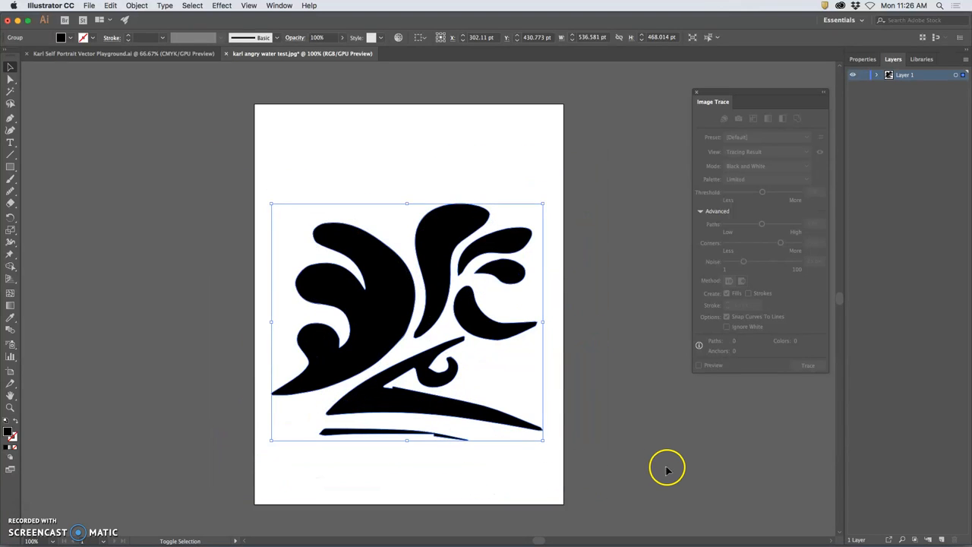
{"action": "mouse_move", "coordinate": [551, 453]}
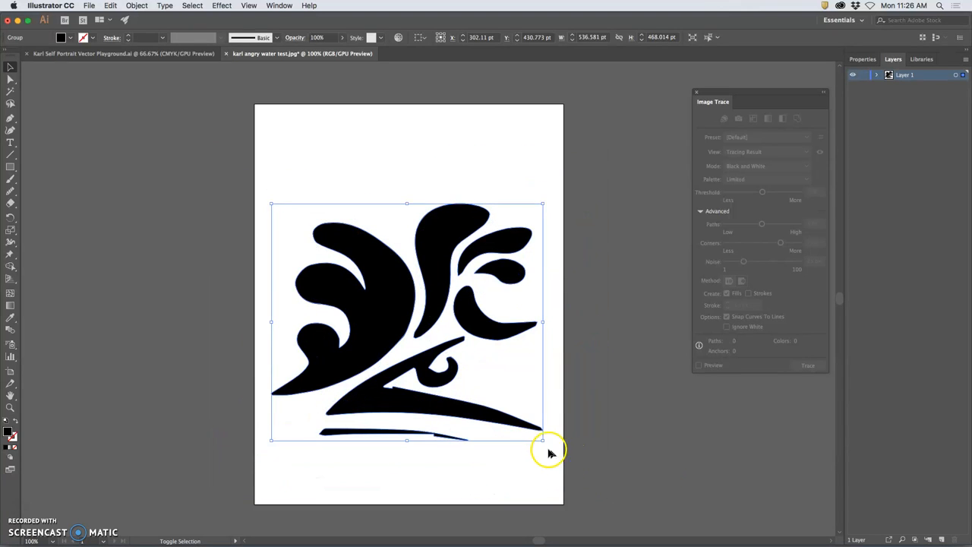
Step: Drag the traced wave group left onto the pasteboard beside the artboard
{"action": "left_click_drag", "start_coordinate": [542, 439], "coordinate": [612, 486]}
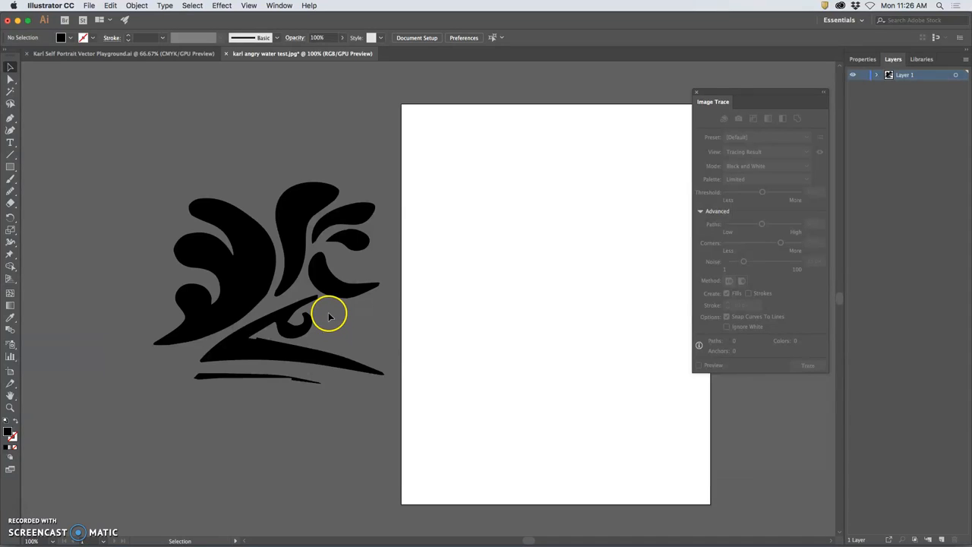
{"action": "mouse_move", "coordinate": [309, 294]}
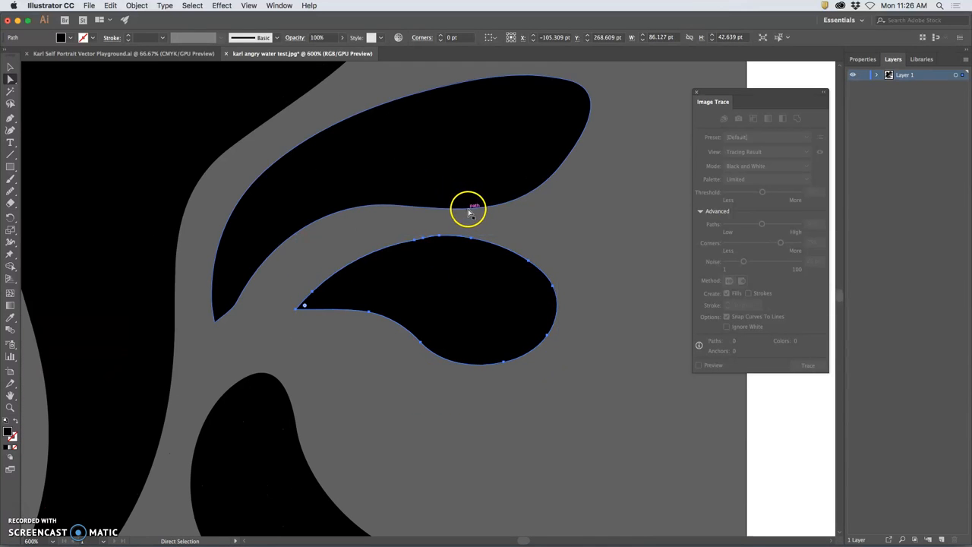
Step: Smooth the wave curl above the teardrop eye with the Smooth Tool, undoing a stray move
{"action": "left_click", "coordinate": [10, 179]}
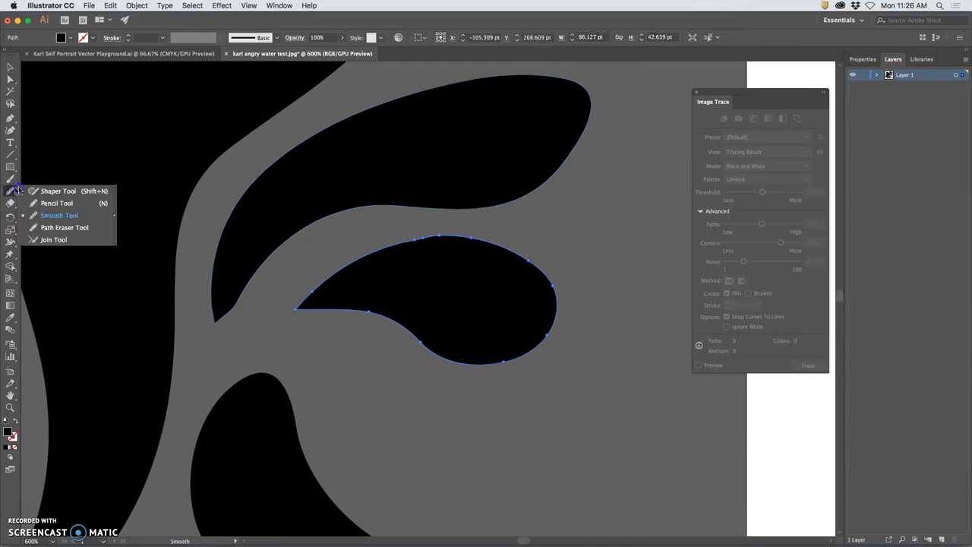
{"action": "left_click", "coordinate": [55, 202]}
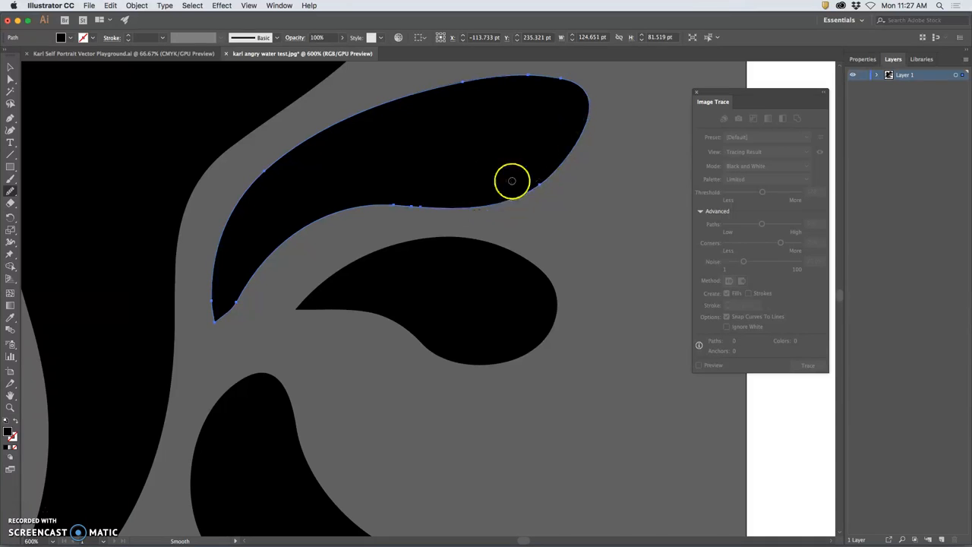
{"action": "mouse_move", "coordinate": [215, 354]}
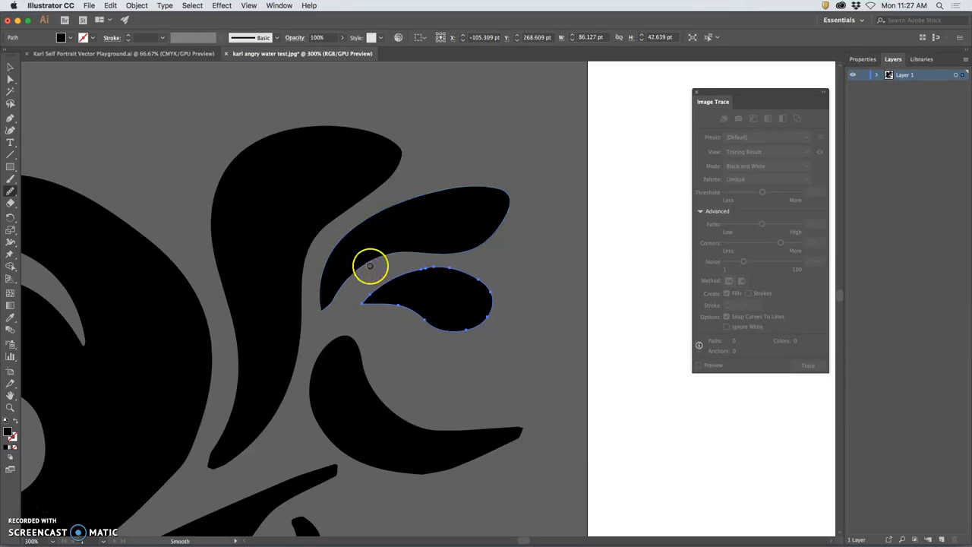
{"action": "left_click", "coordinate": [116, 6]}
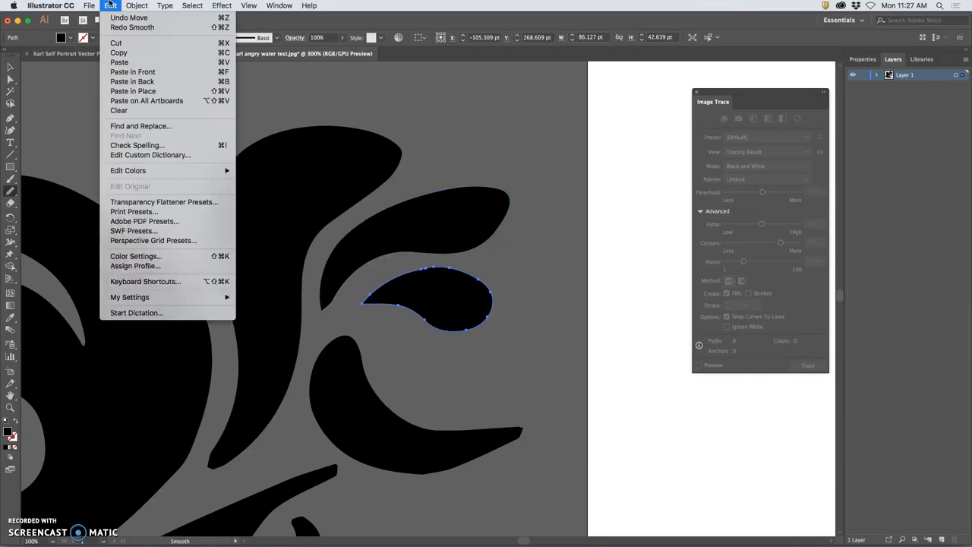
{"action": "left_click", "coordinate": [396, 259]}
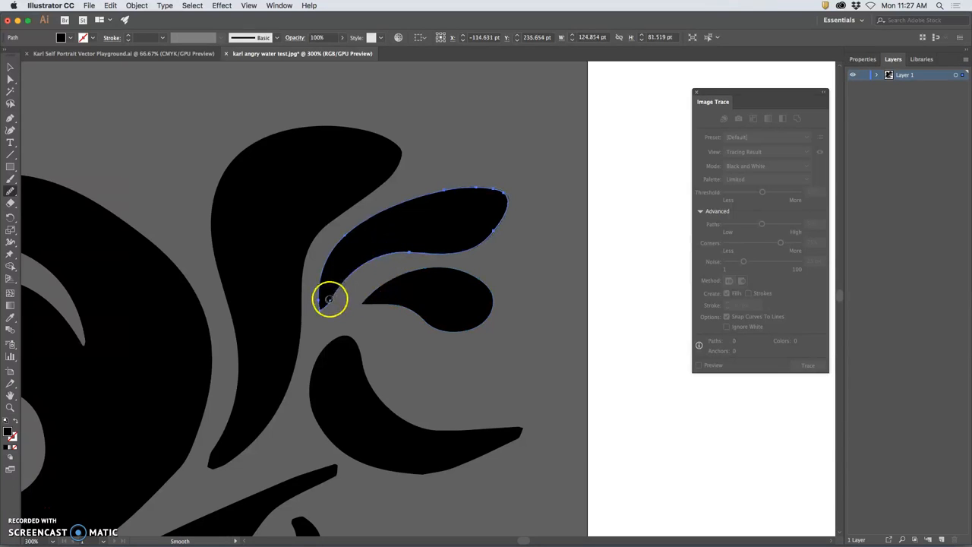
{"action": "mouse_move", "coordinate": [343, 287]}
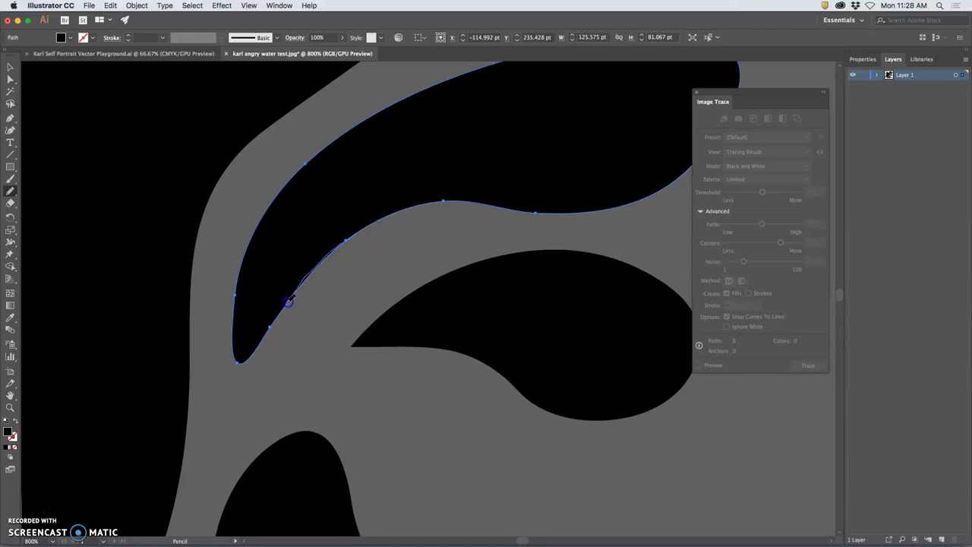
Step: Redraw the lower inner edge of the wave path near its tip with the Pencil
{"action": "left_click_drag", "start_coordinate": [289, 300], "coordinate": [239, 372]}
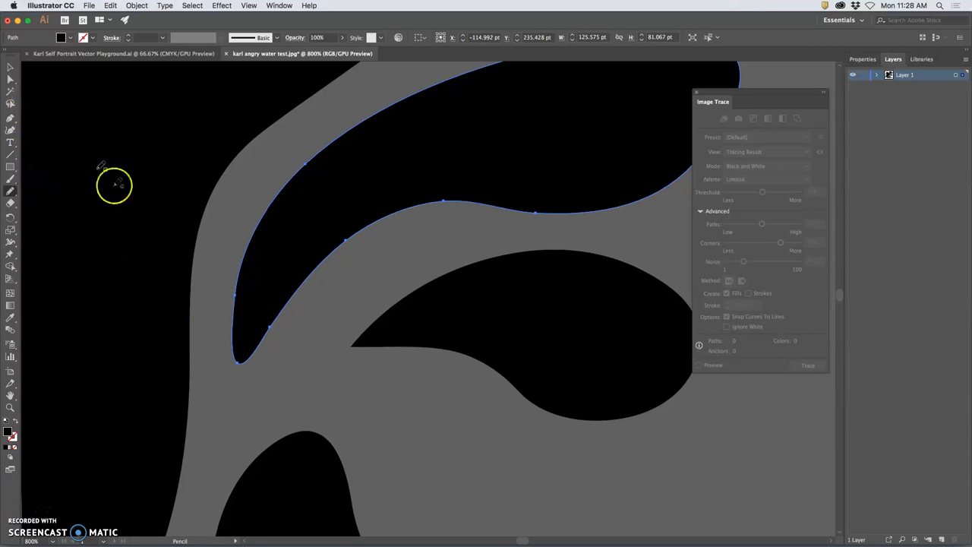
Step: Move the tip's anchor points and bend its inner edge curve with Direct Selection
{"action": "left_click", "coordinate": [10, 79]}
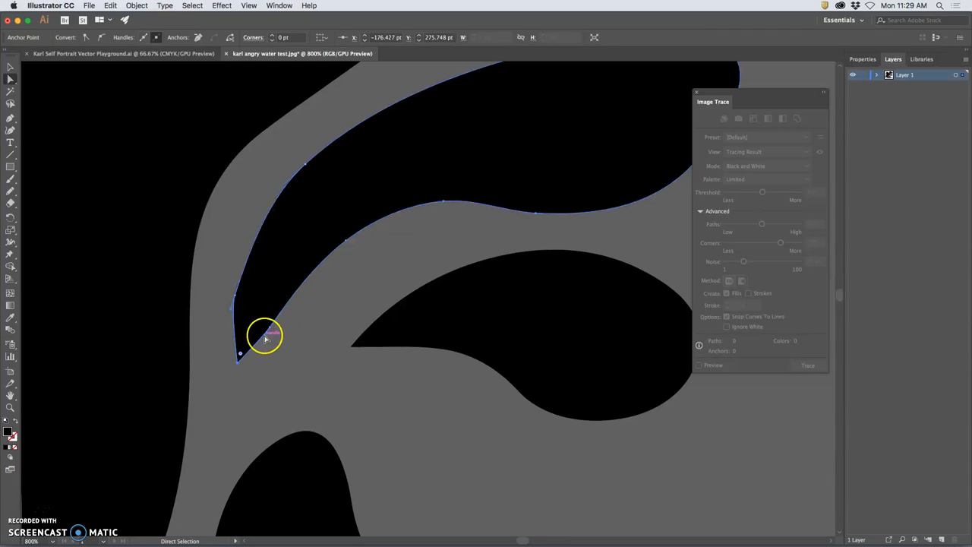
{"action": "left_click_drag", "start_coordinate": [266, 335], "coordinate": [262, 346]}
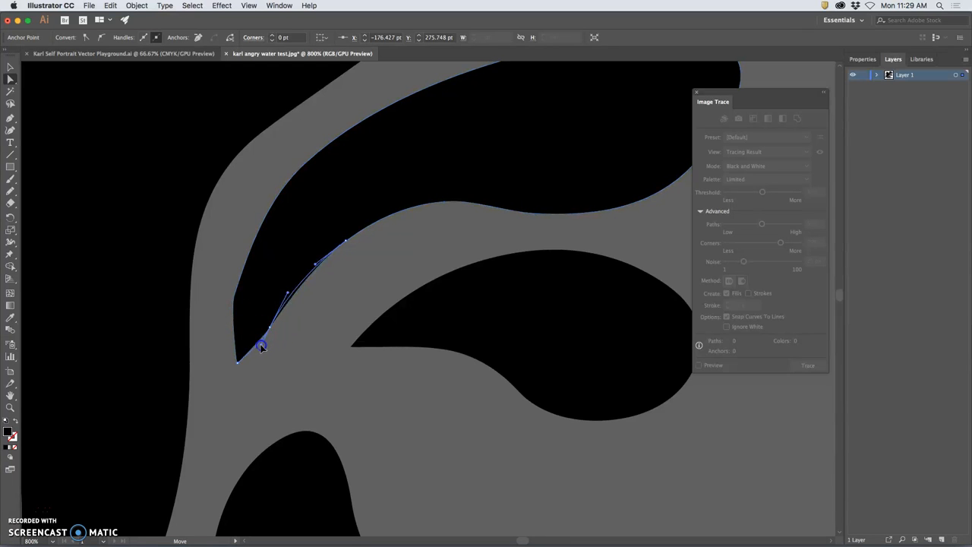
{"action": "left_click_drag", "start_coordinate": [262, 346], "coordinate": [237, 289]}
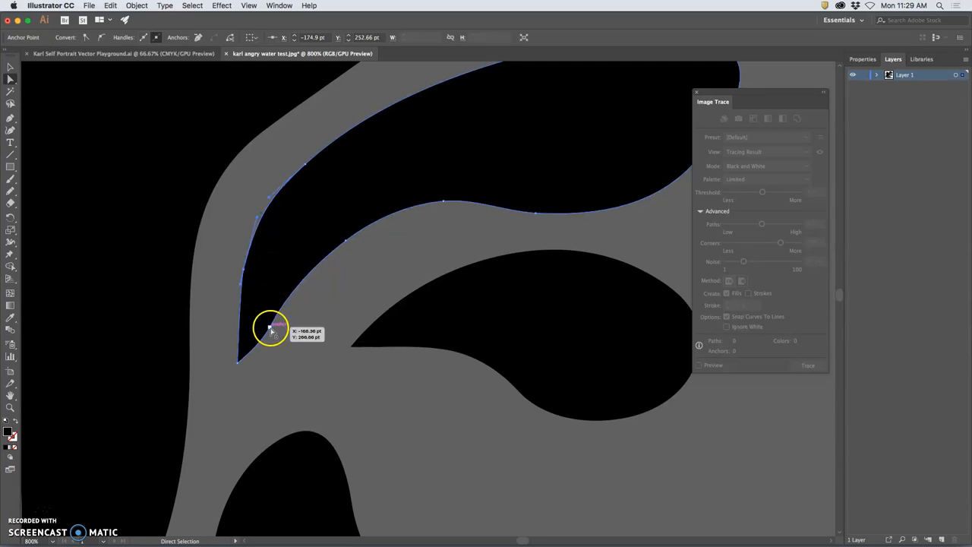
{"action": "left_click_drag", "start_coordinate": [271, 327], "coordinate": [279, 308]}
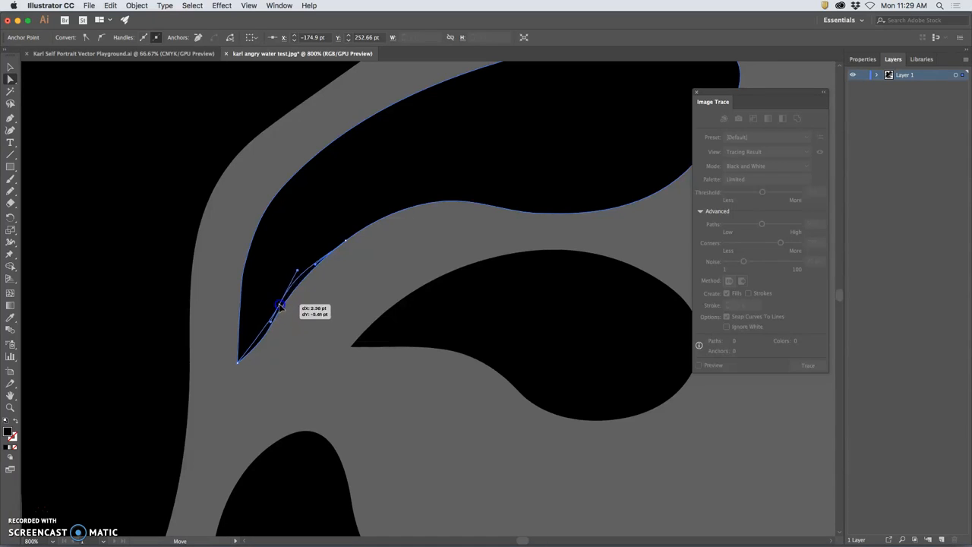
{"action": "left_click_drag", "start_coordinate": [281, 304], "coordinate": [302, 275]}
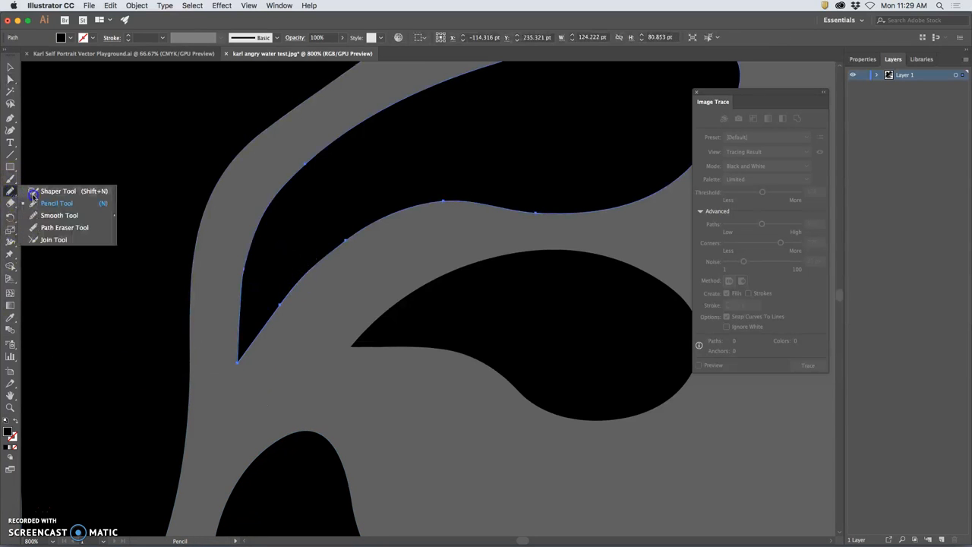
Step: Pick the Smooth Tool for cleaning the tall crescent wave's edges
{"action": "left_click", "coordinate": [56, 215]}
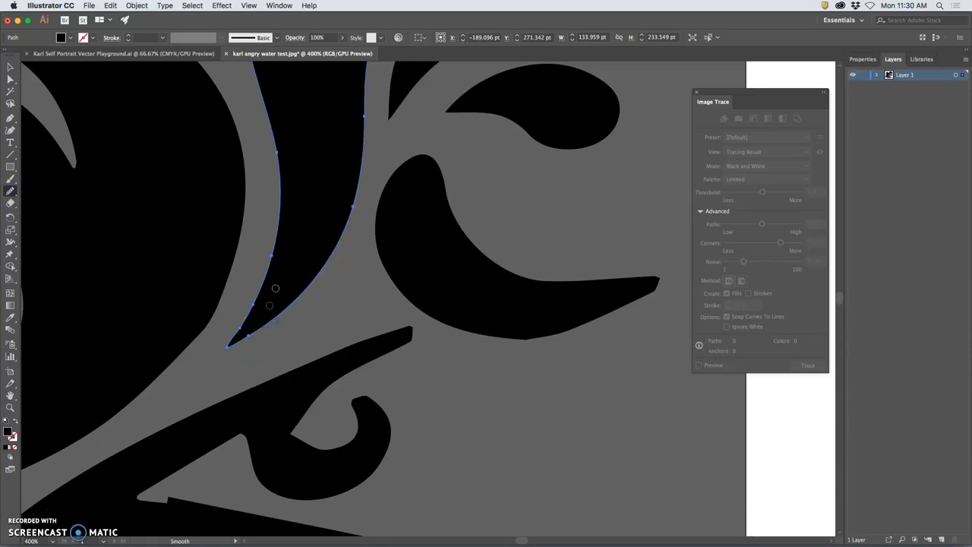
{"action": "mouse_move", "coordinate": [316, 182]}
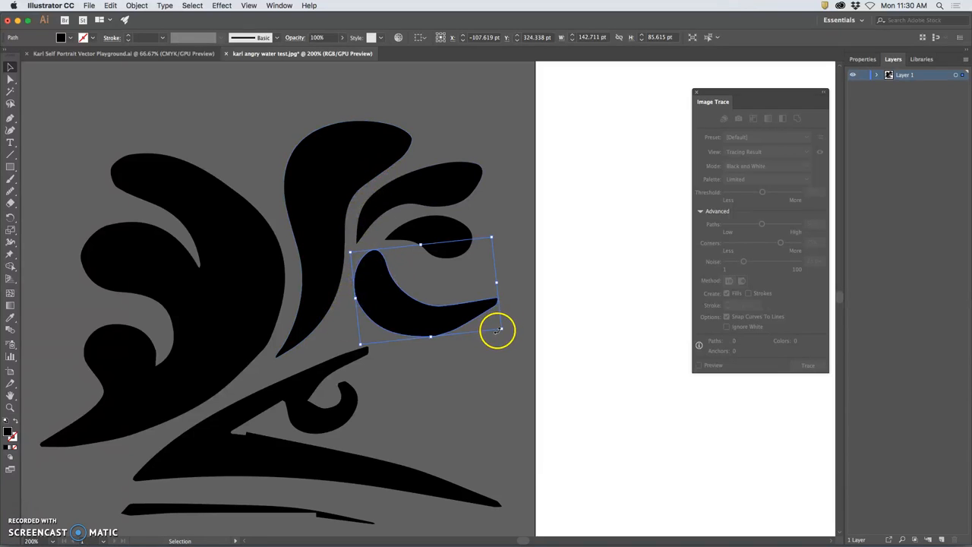
{"action": "mouse_move", "coordinate": [496, 344]}
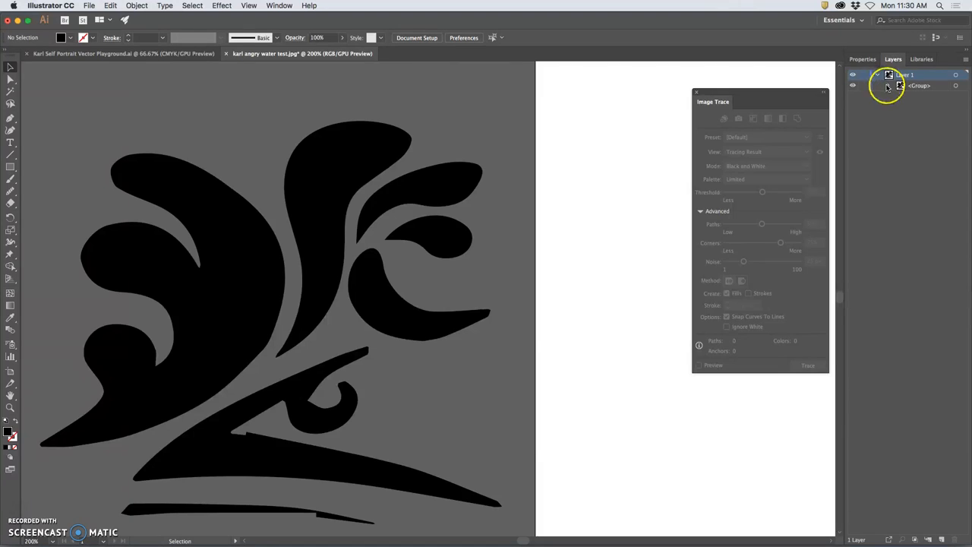
Step: Expand Layer 1 to reveal the wave group's individual paths
{"action": "left_click", "coordinate": [878, 95]}
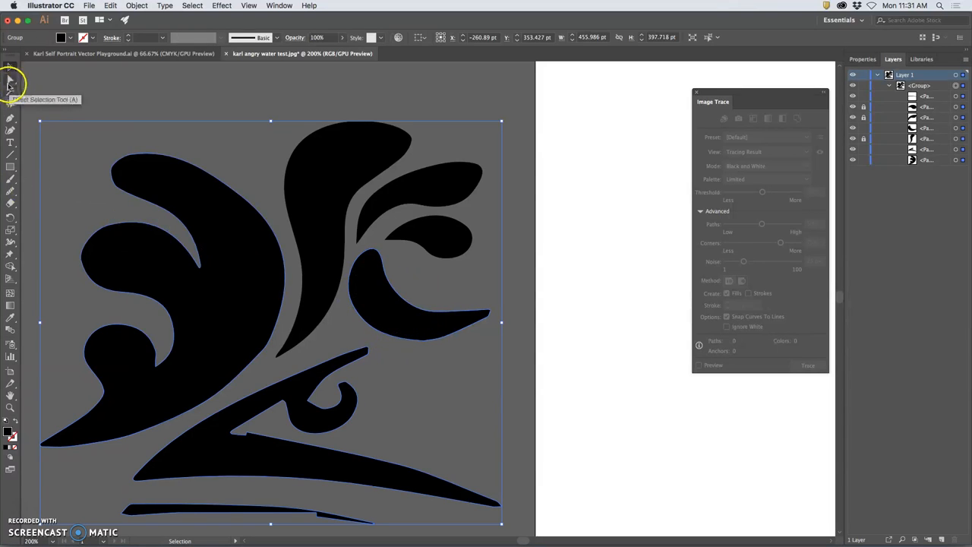
Step: Pan to the large left wave, select it, and smooth its outline
{"action": "left_click", "coordinate": [11, 81]}
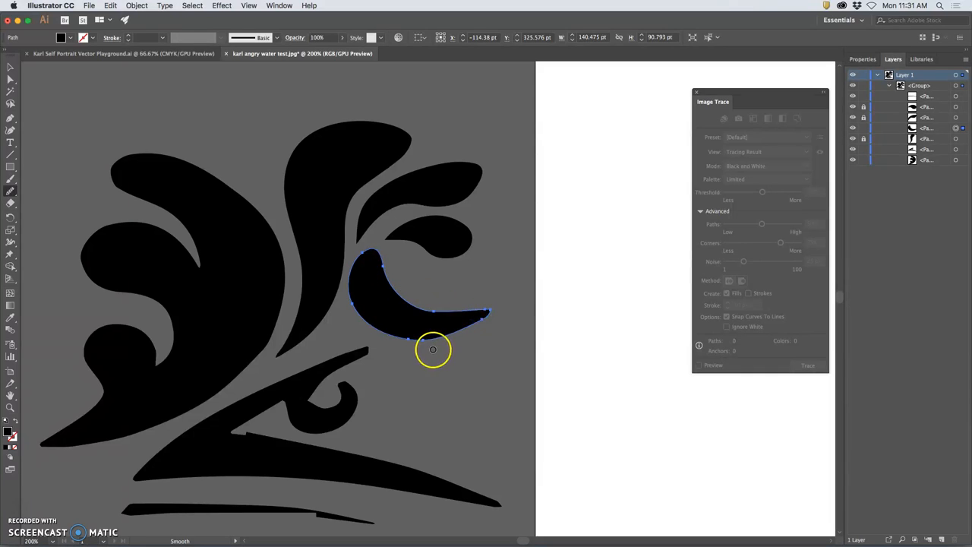
{"action": "mouse_move", "coordinate": [417, 347]}
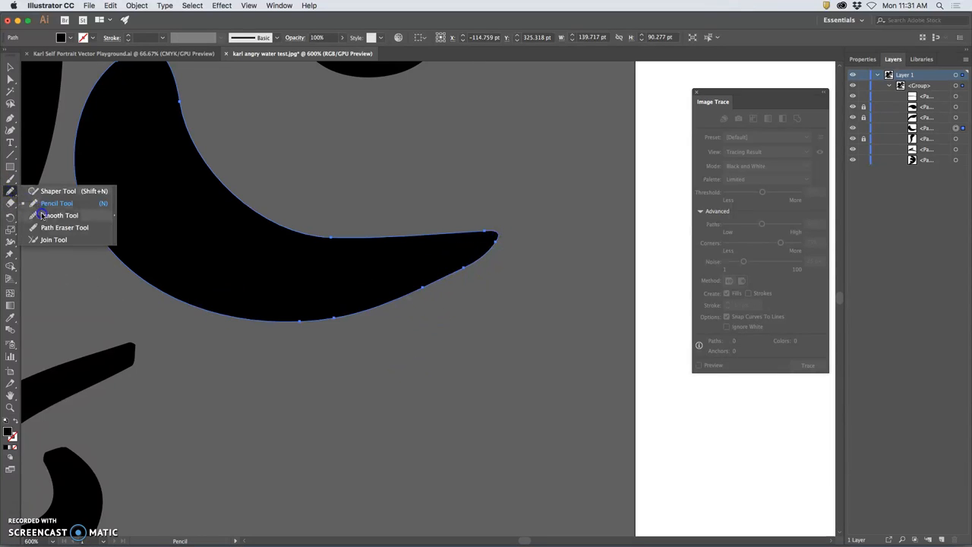
{"action": "left_click", "coordinate": [58, 215]}
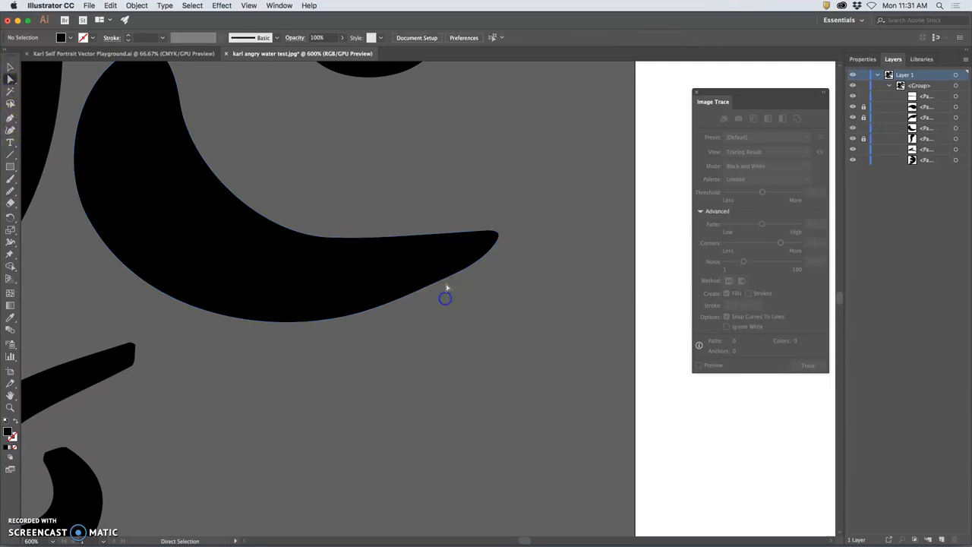
{"action": "left_click_drag", "start_coordinate": [446, 298], "coordinate": [435, 287]}
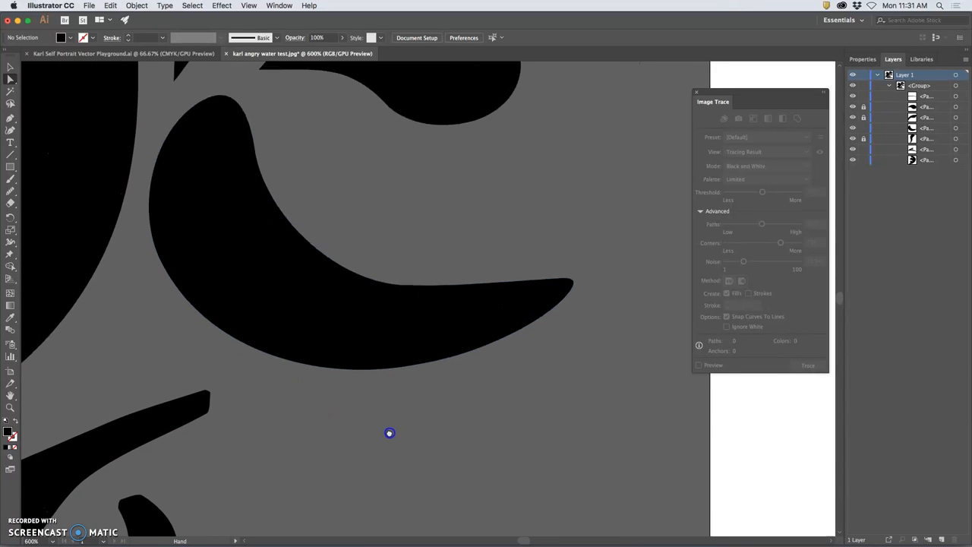
{"action": "left_click_drag", "start_coordinate": [389, 432], "coordinate": [363, 436]}
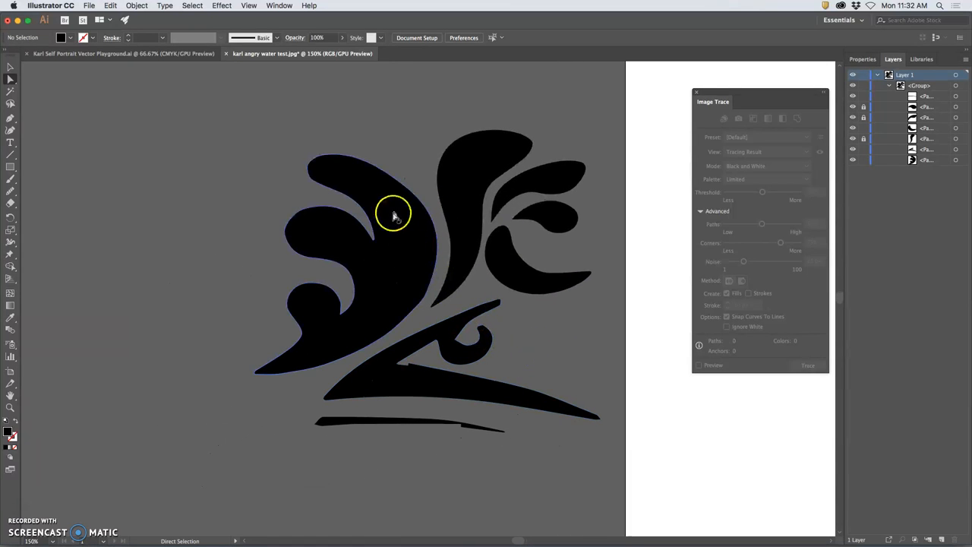
{"action": "left_click", "coordinate": [394, 215]}
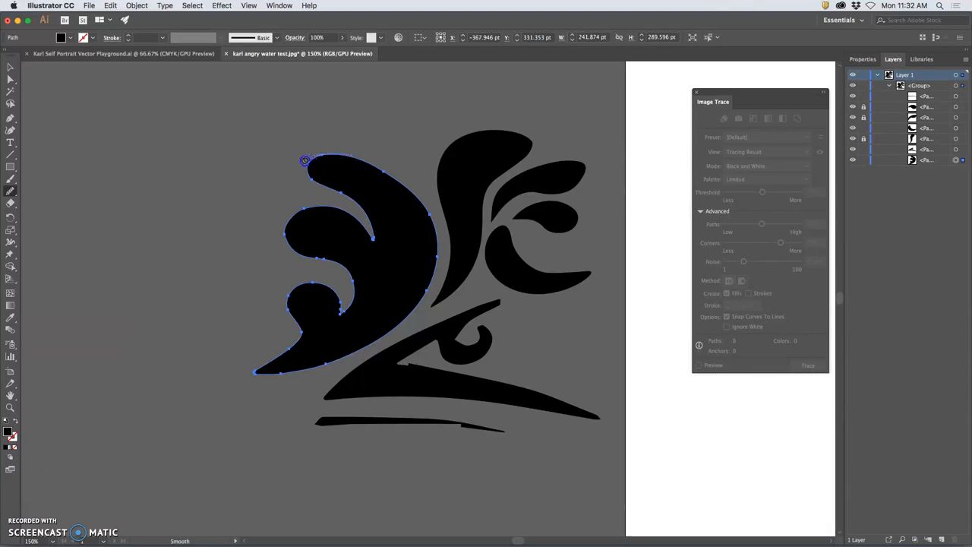
{"action": "mouse_move", "coordinate": [382, 223]}
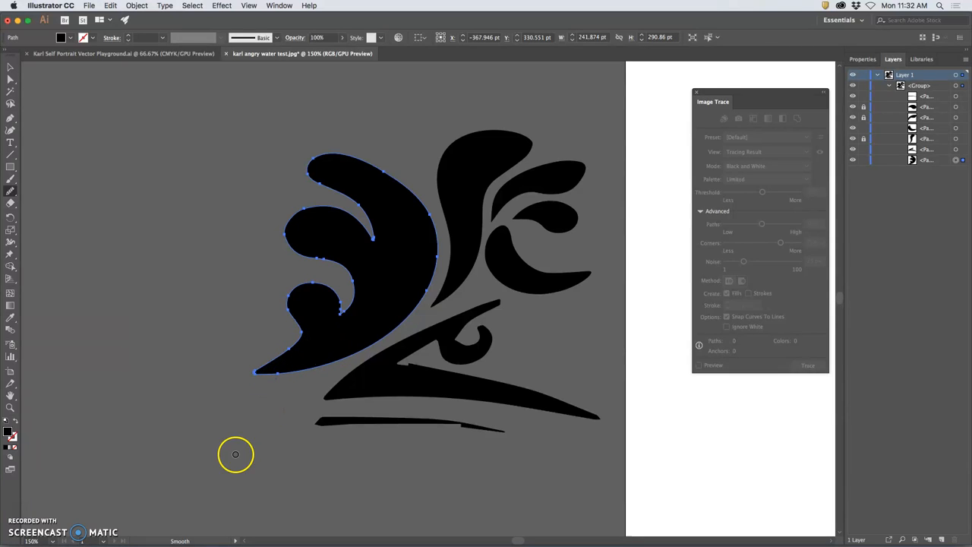
{"action": "mouse_move", "coordinate": [324, 399]}
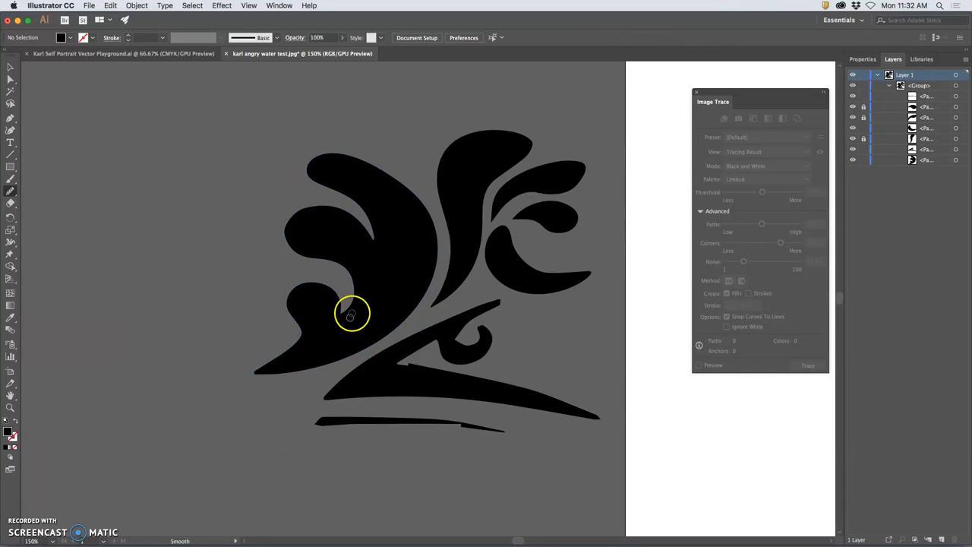
{"action": "left_click", "coordinate": [349, 315]}
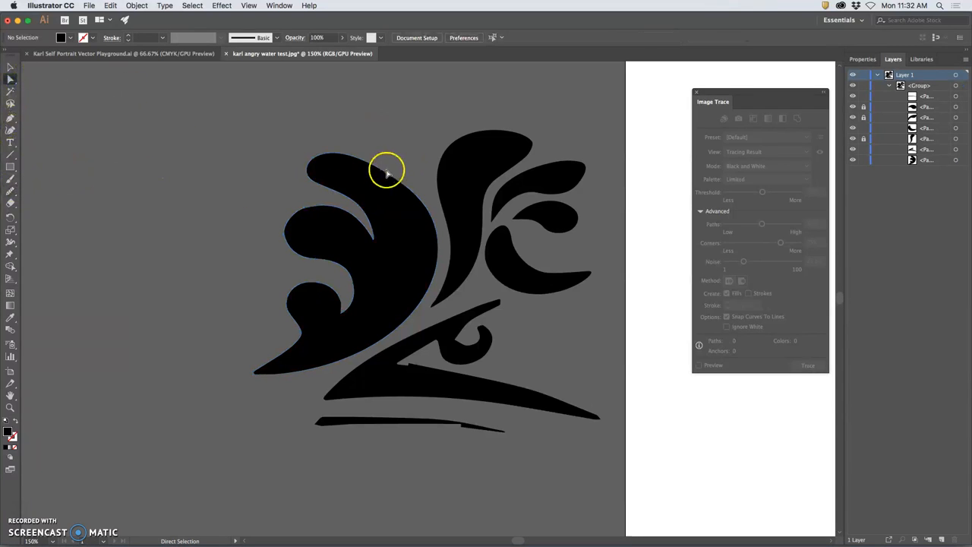
Step: Sharpen the inner curl's tip by moving its anchor and reshaping the outer edge curve
{"action": "left_click", "coordinate": [385, 173]}
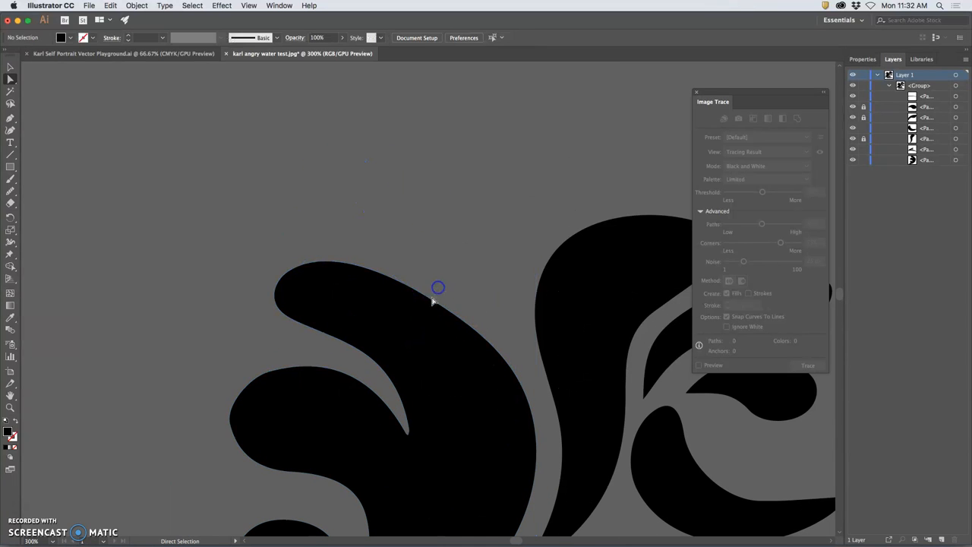
{"action": "left_click_drag", "start_coordinate": [438, 287], "coordinate": [433, 292]}
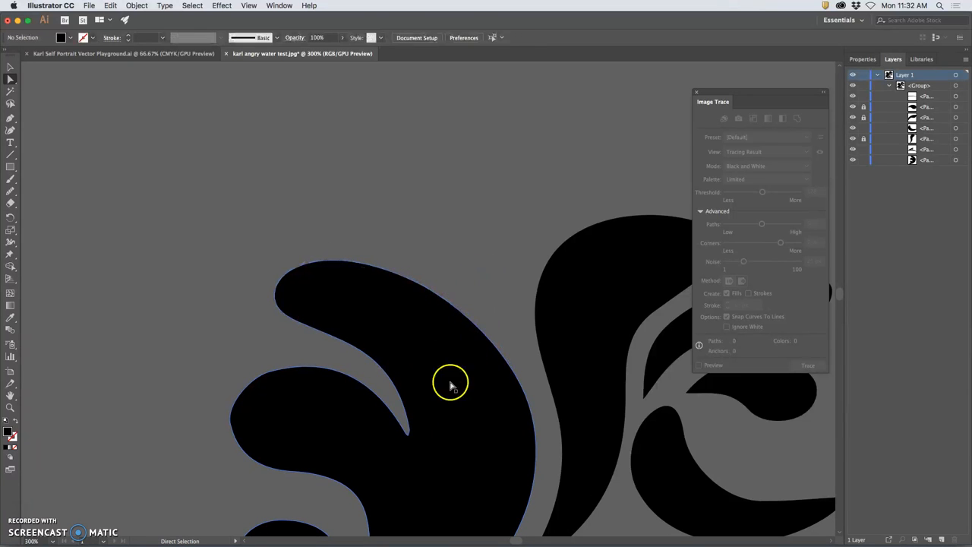
{"action": "left_click_drag", "start_coordinate": [450, 382], "coordinate": [461, 292]}
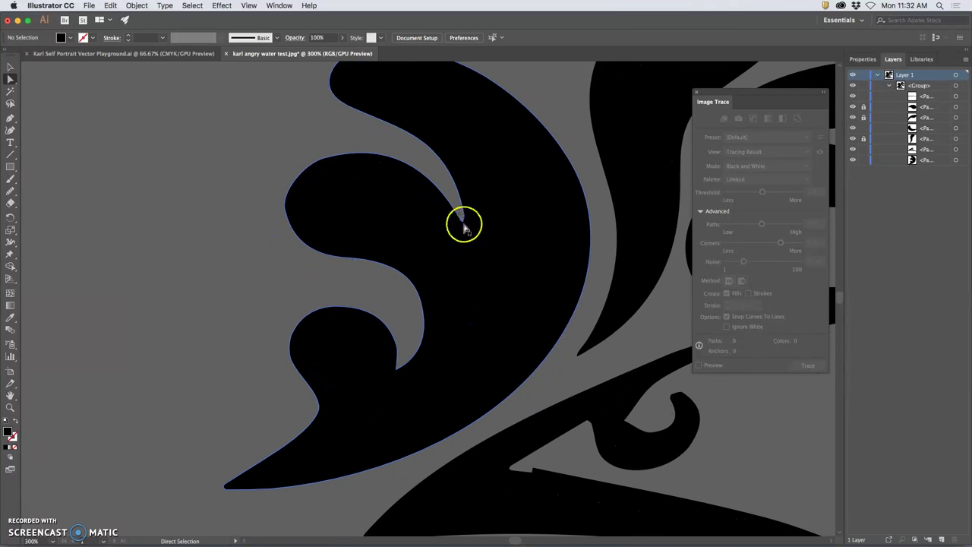
{"action": "mouse_move", "coordinate": [464, 230]}
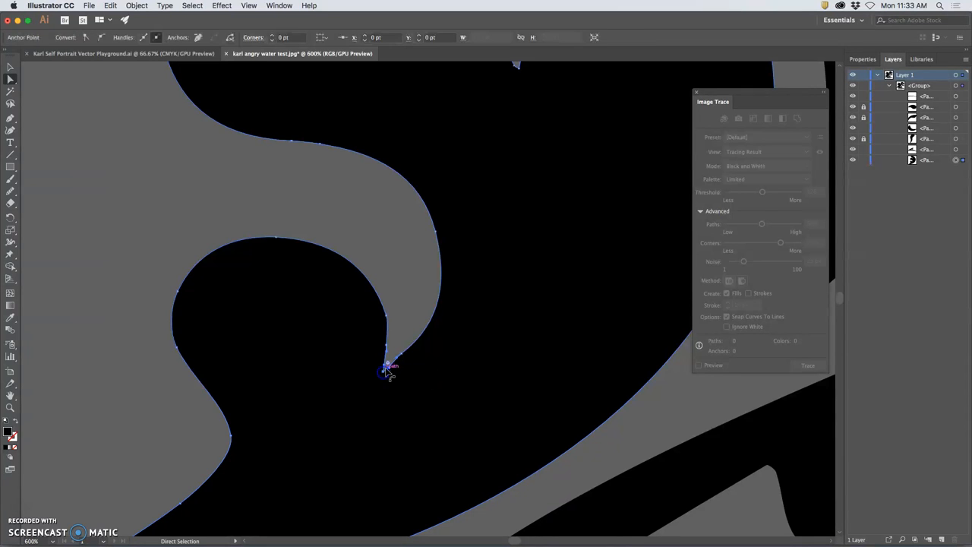
{"action": "left_click_drag", "start_coordinate": [388, 372], "coordinate": [388, 361]}
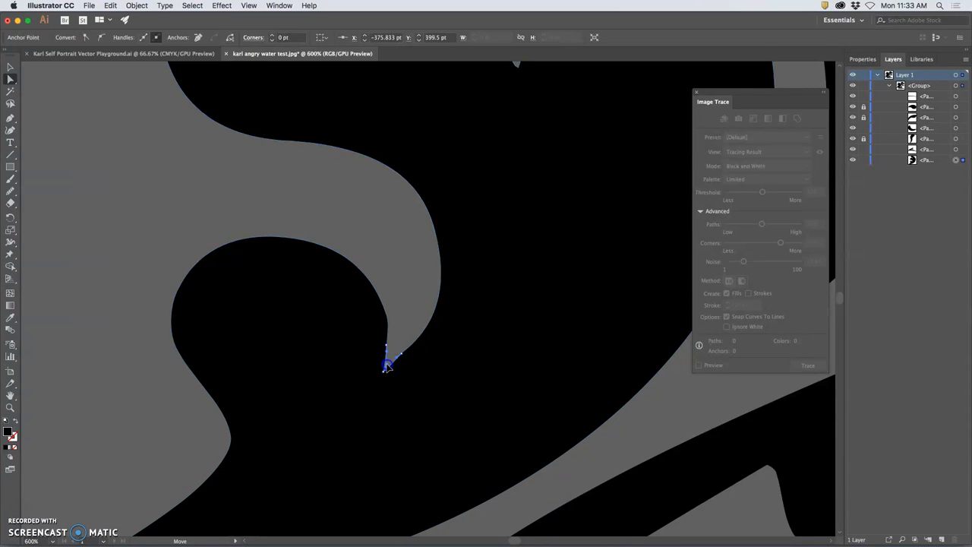
{"action": "left_click_drag", "start_coordinate": [387, 365], "coordinate": [388, 367]}
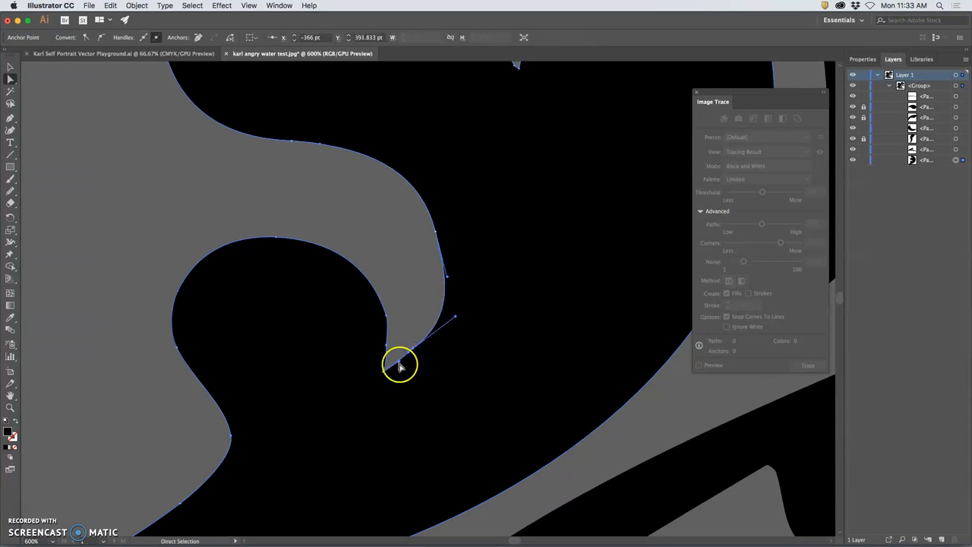
{"action": "left_click_drag", "start_coordinate": [400, 366], "coordinate": [385, 372]}
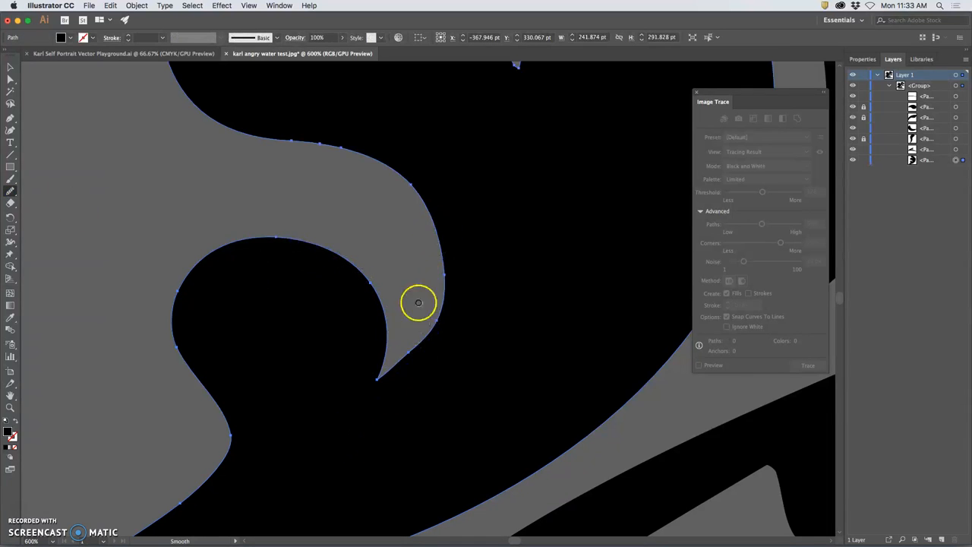
{"action": "mouse_move", "coordinate": [77, 136]}
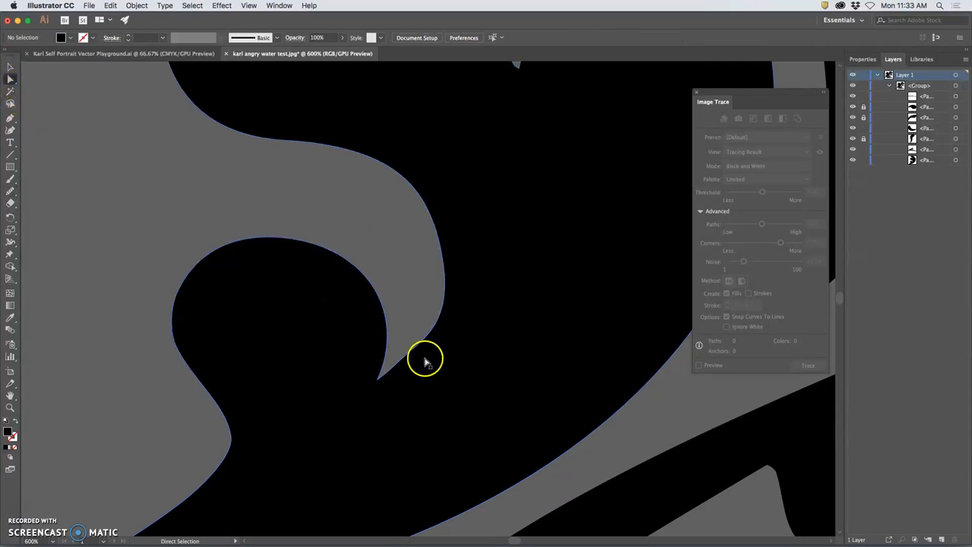
{"action": "left_click_drag", "start_coordinate": [426, 361], "coordinate": [410, 361]}
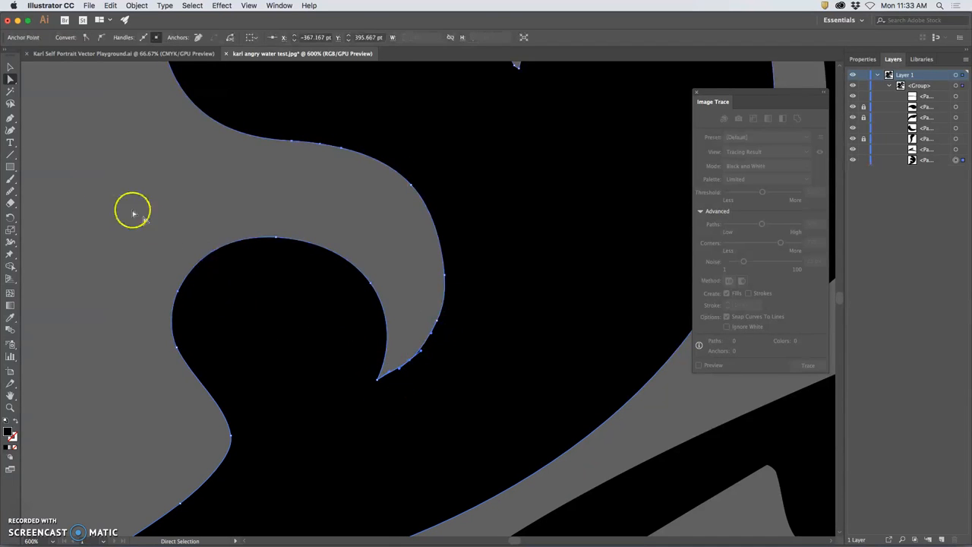
Step: Remove stray anchor points across the wave's lower part and upper lobe
{"action": "left_click", "coordinate": [9, 120]}
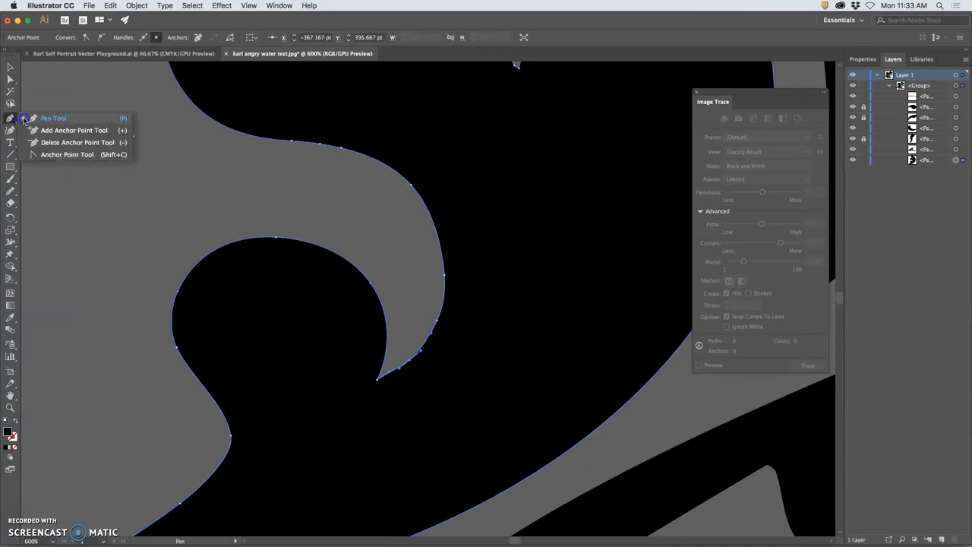
{"action": "left_click", "coordinate": [76, 142]}
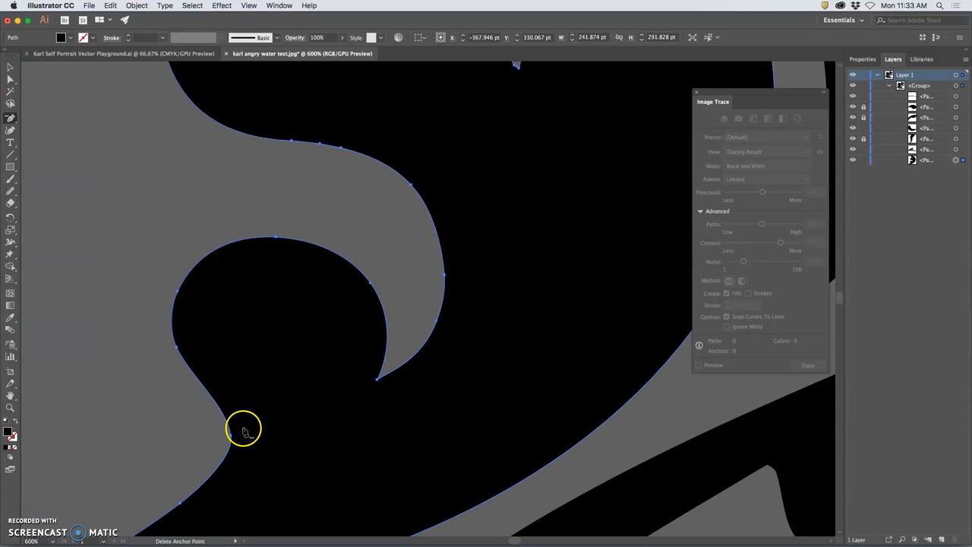
{"action": "left_click_drag", "start_coordinate": [243, 430], "coordinate": [384, 307]}
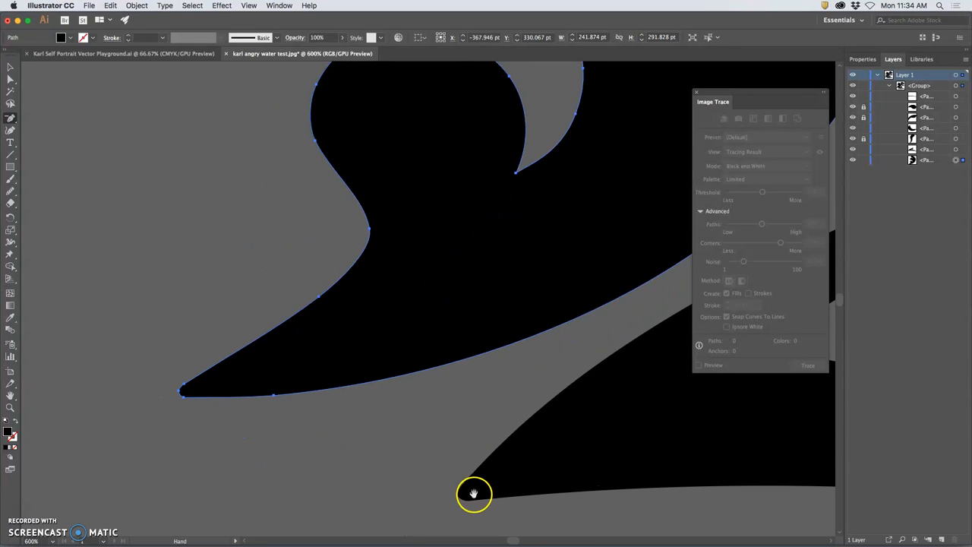
{"action": "left_click_drag", "start_coordinate": [474, 494], "coordinate": [272, 461]}
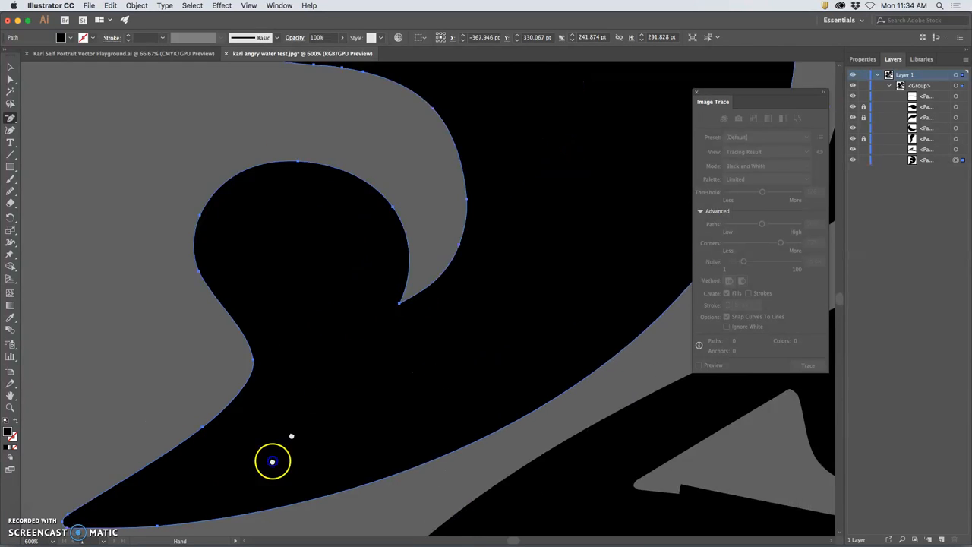
{"action": "left_click_drag", "start_coordinate": [272, 461], "coordinate": [372, 298]}
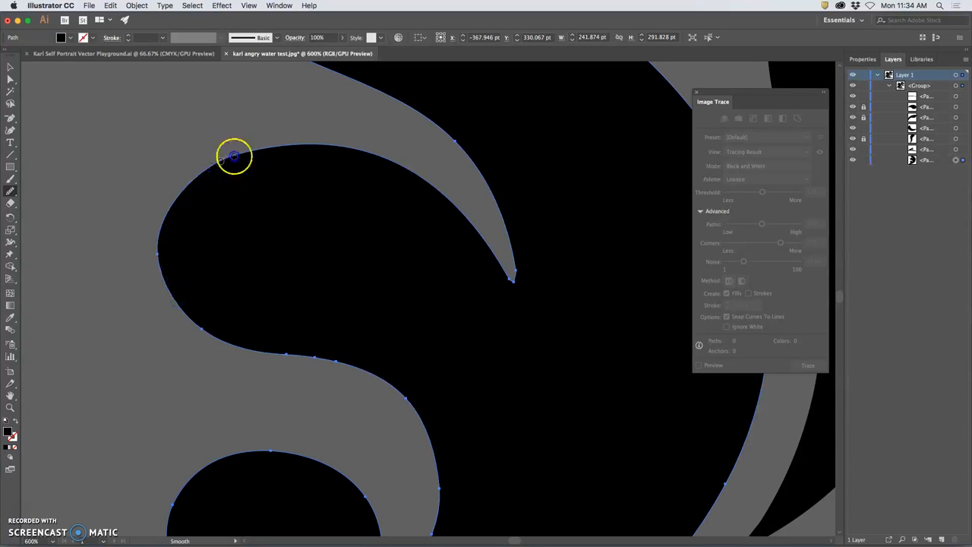
{"action": "mouse_move", "coordinate": [397, 285]}
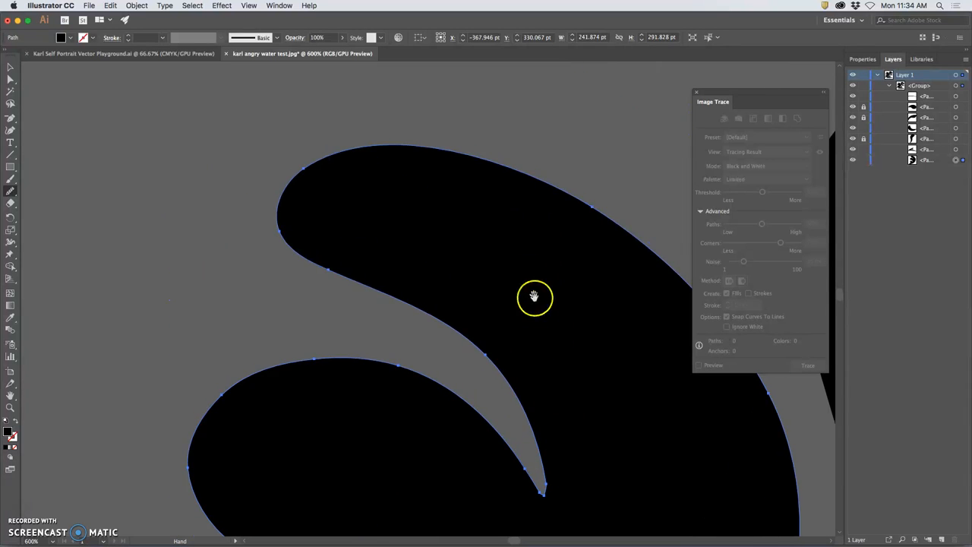
Step: Drag the curl's tip point to re-sharpen it
{"action": "left_click_drag", "start_coordinate": [534, 297], "coordinate": [393, 289]}
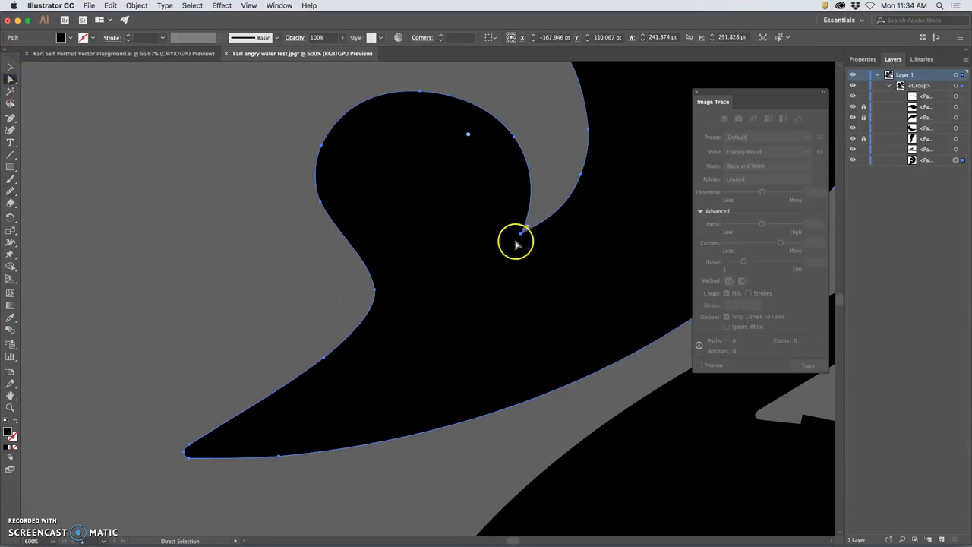
{"action": "mouse_move", "coordinate": [526, 233]}
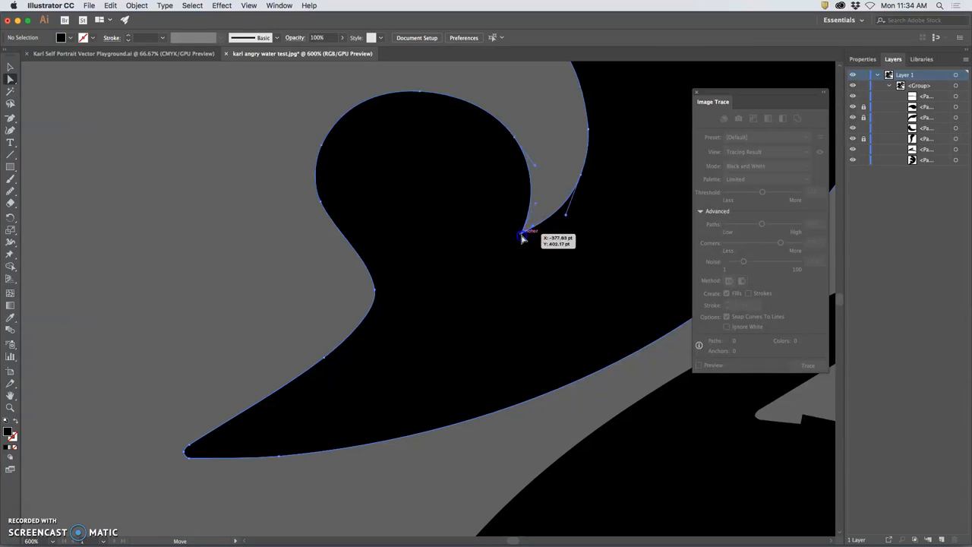
{"action": "left_click_drag", "start_coordinate": [522, 237], "coordinate": [518, 254]}
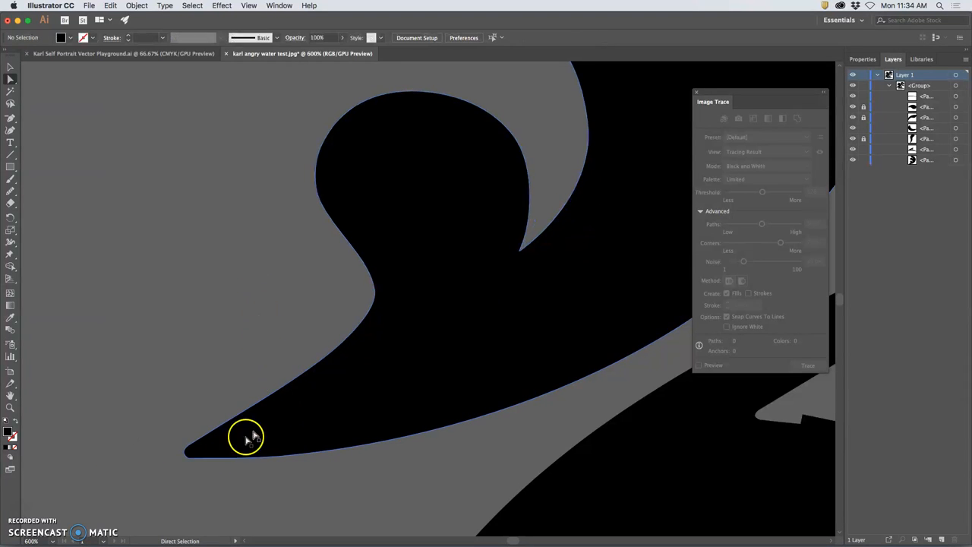
{"action": "left_click", "coordinate": [244, 437]}
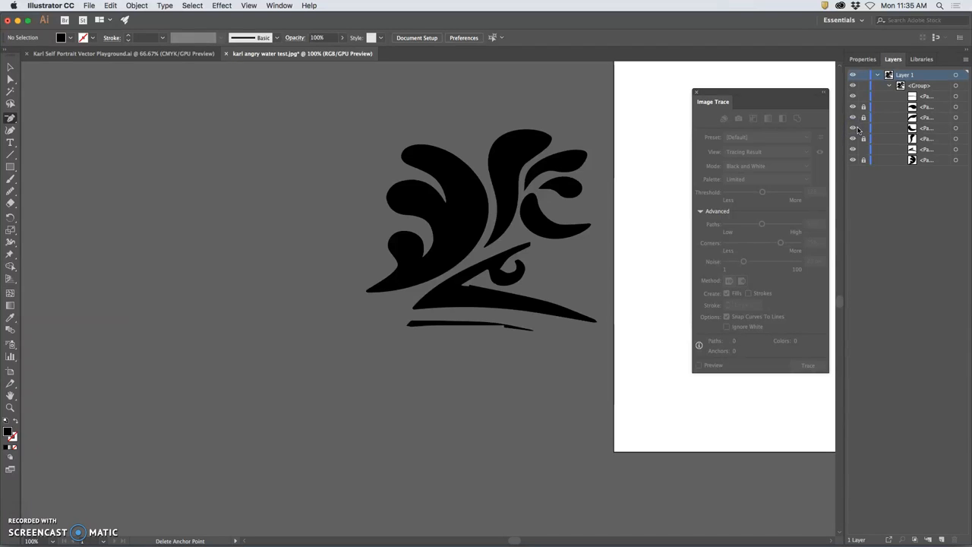
{"action": "mouse_move", "coordinate": [863, 129]}
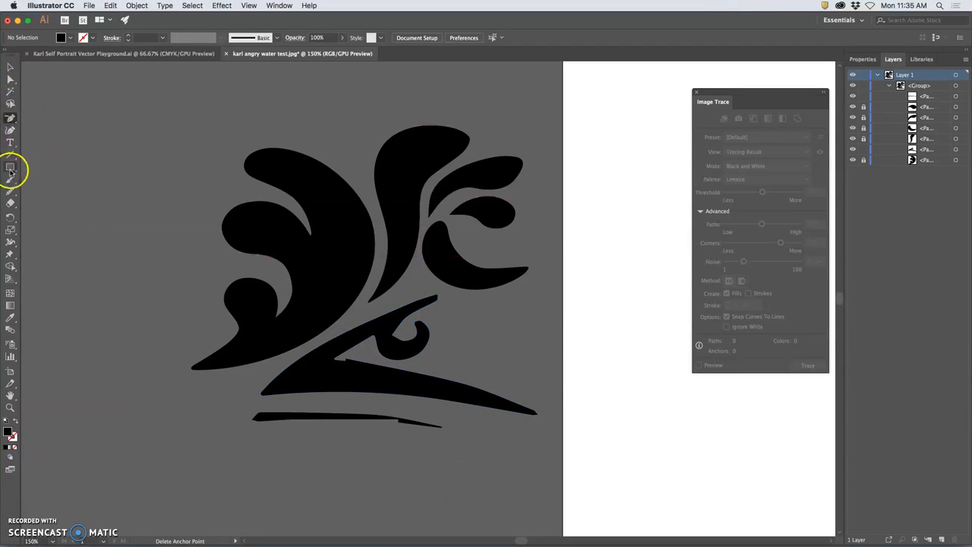
Step: Pick the Ellipse Tool and add a new layer above the traced logo
{"action": "left_click", "coordinate": [11, 166]}
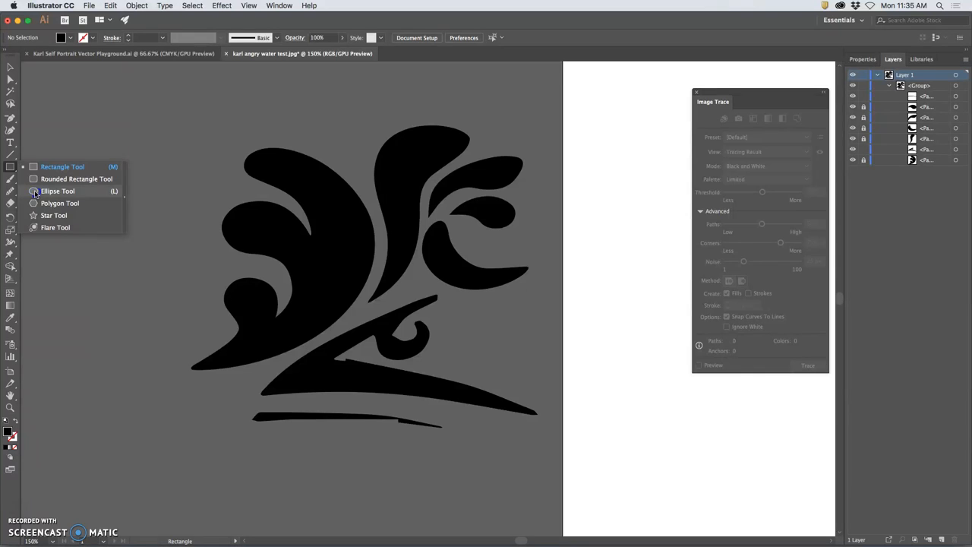
{"action": "left_click", "coordinate": [57, 190]}
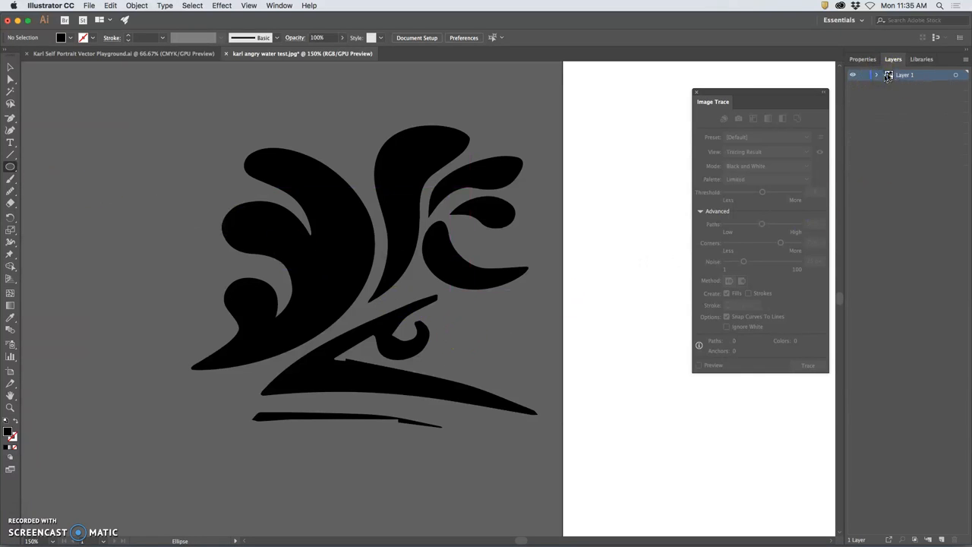
{"action": "left_click", "coordinate": [877, 74]}
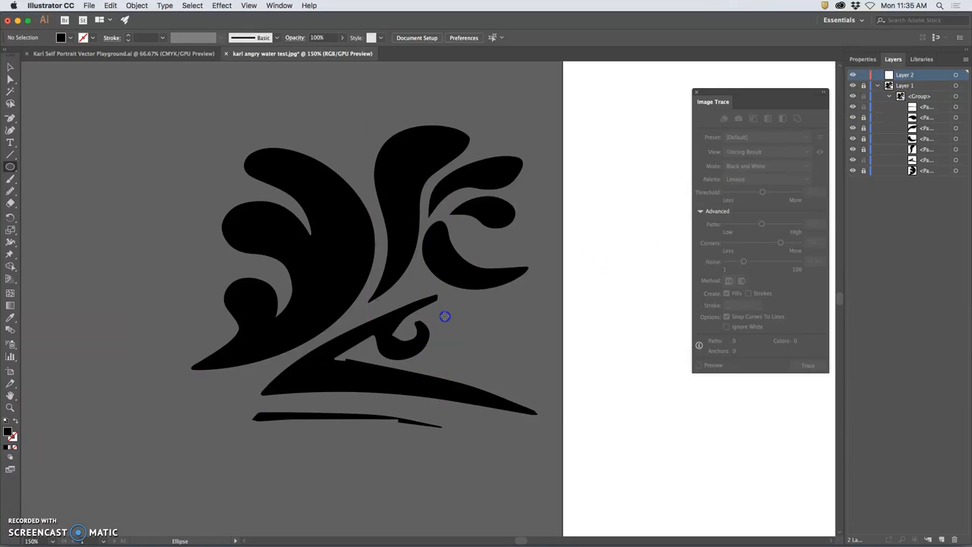
Step: Draw a black circle beside the wave's curl, resize it, and nudge it into place
{"action": "left_click_drag", "start_coordinate": [444, 317], "coordinate": [491, 354]}
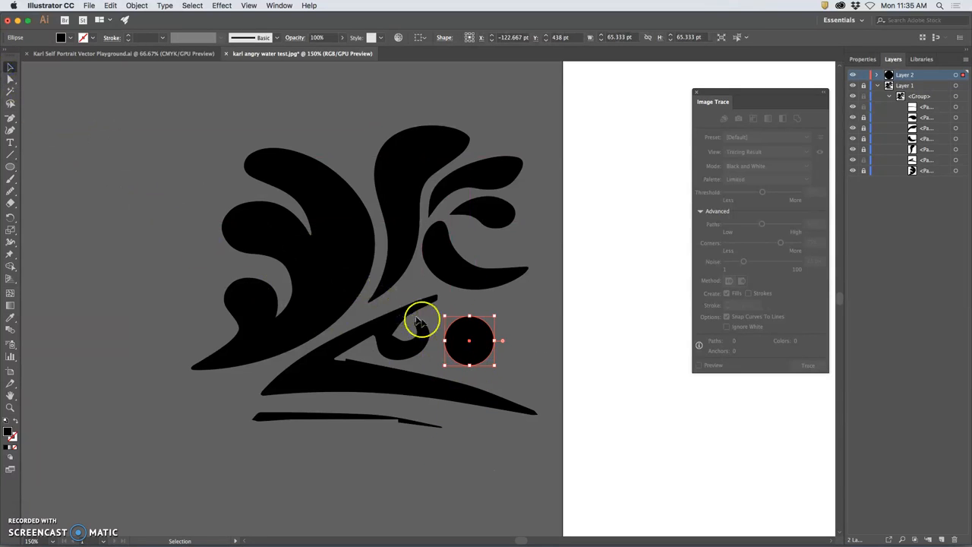
{"action": "left_click_drag", "start_coordinate": [469, 341], "coordinate": [403, 338]}
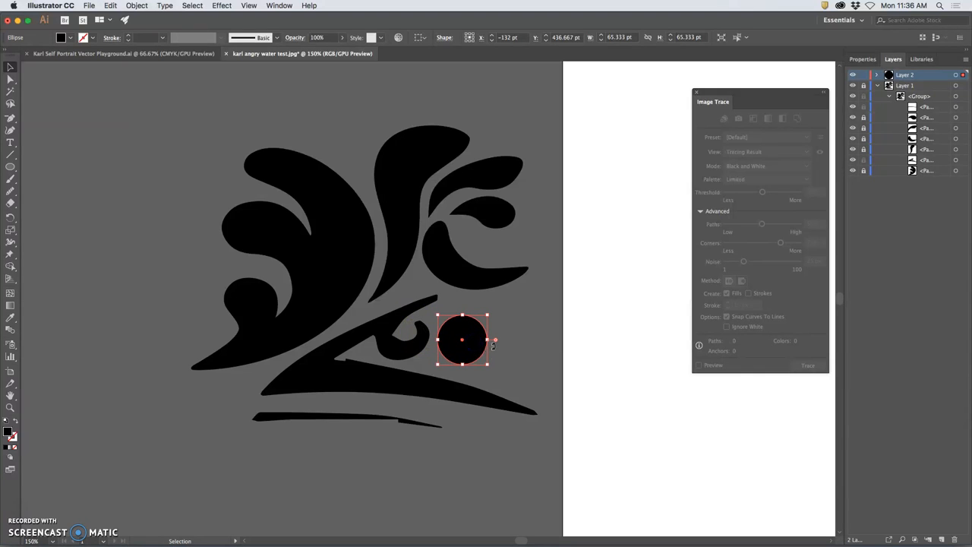
{"action": "left_click_drag", "start_coordinate": [463, 340], "coordinate": [479, 339]}
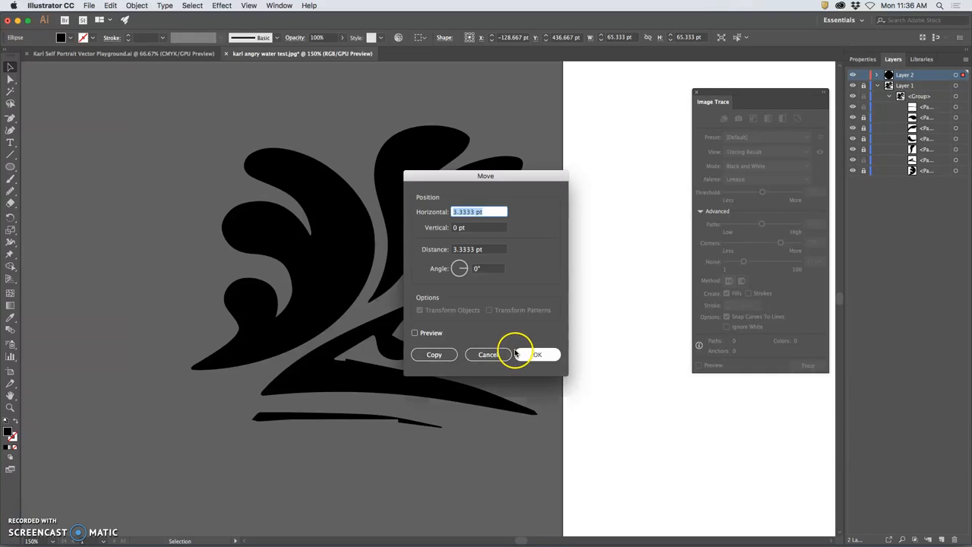
{"action": "left_click", "coordinate": [537, 354]}
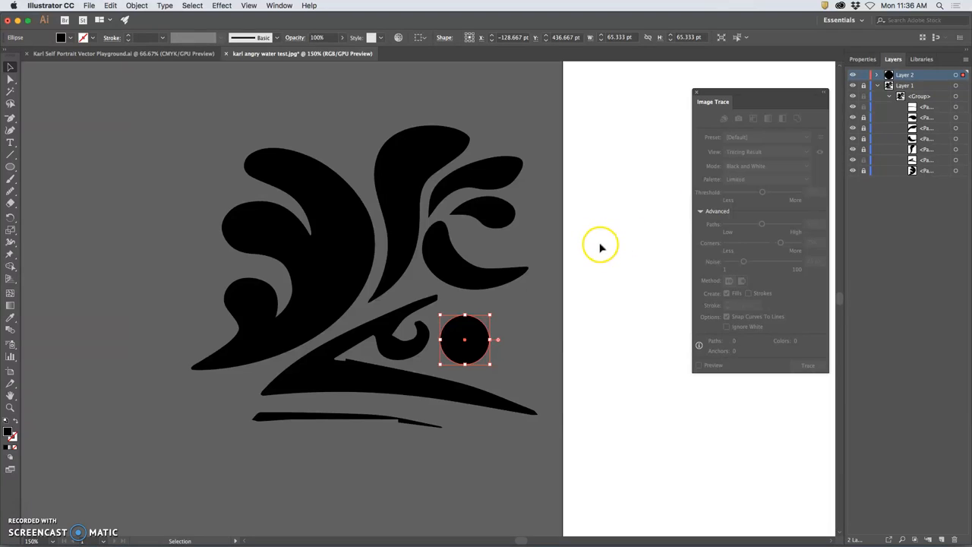
{"action": "left_click", "coordinate": [107, 7]}
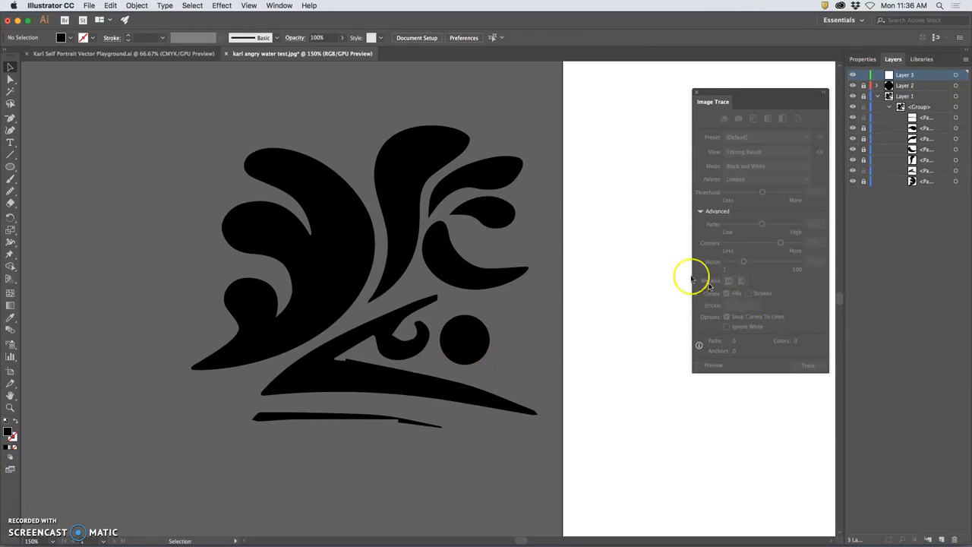
Step: Paste the circle in front on Layer 3 and fill it white (FFFFFF)
{"action": "left_click", "coordinate": [113, 6]}
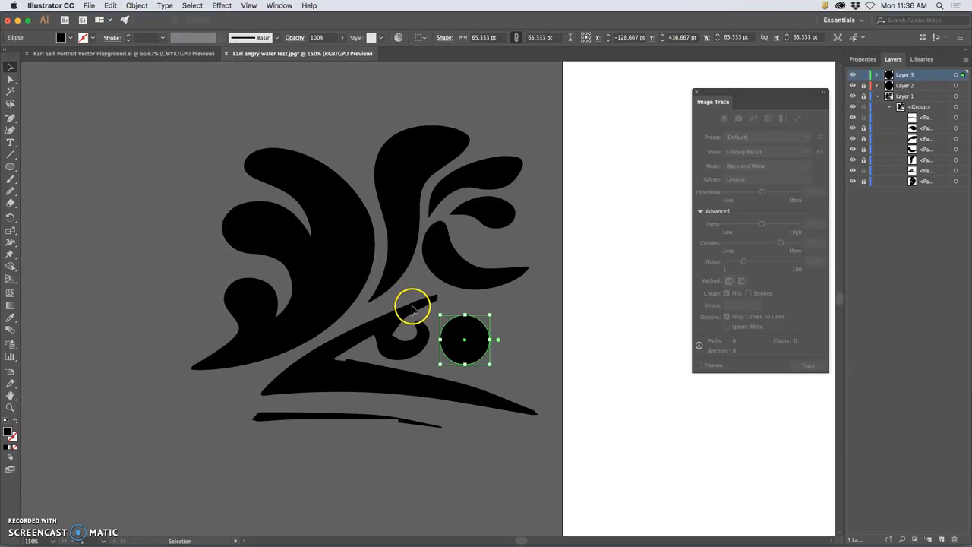
{"action": "mouse_move", "coordinate": [417, 299]}
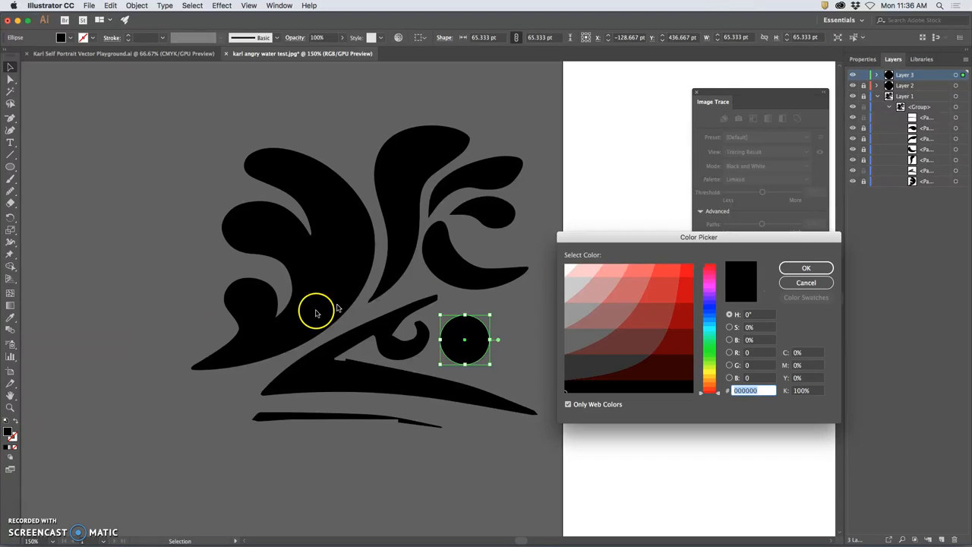
{"action": "left_click", "coordinate": [568, 267]}
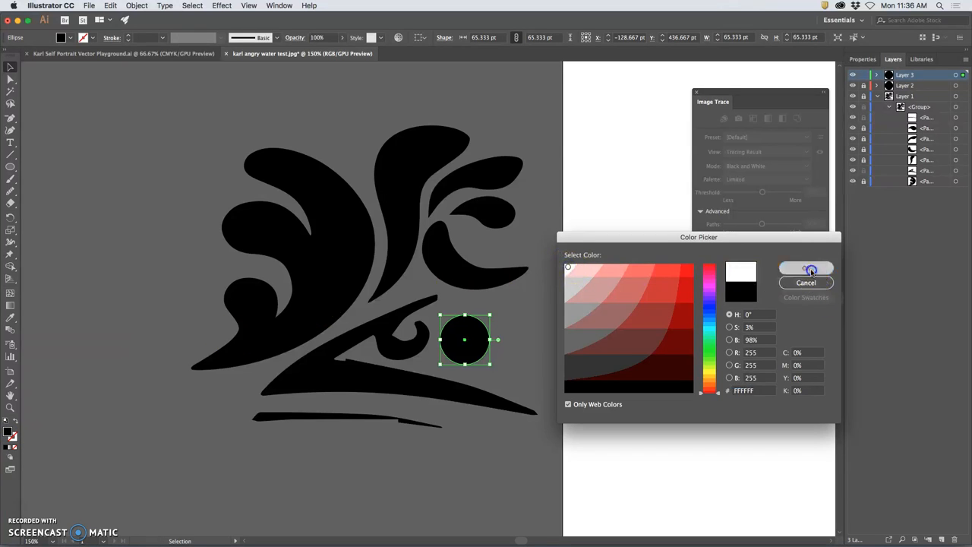
{"action": "left_click", "coordinate": [806, 268]}
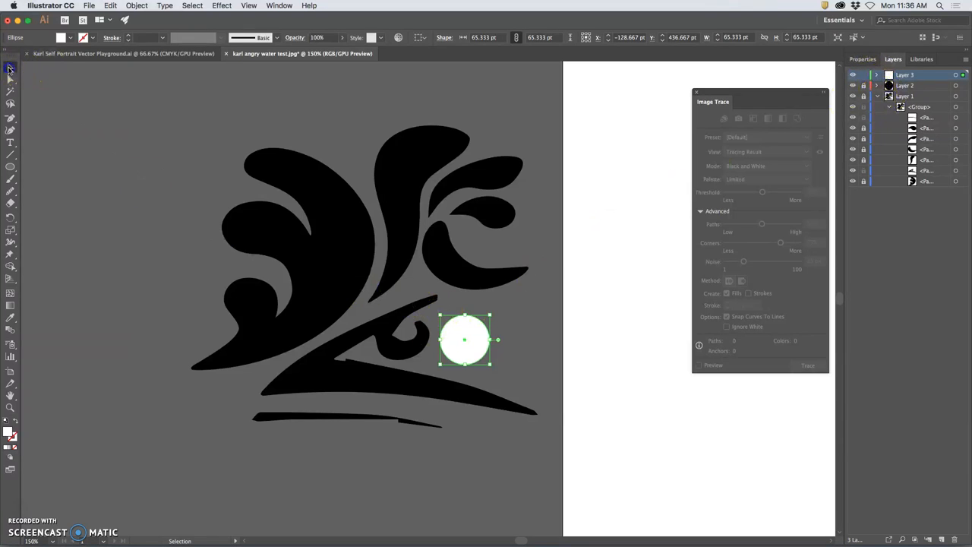
Step: Zoom in, move the white circle over the black circle's upper left, and shrink it slightly
{"action": "left_click_drag", "start_coordinate": [465, 339], "coordinate": [496, 319]}
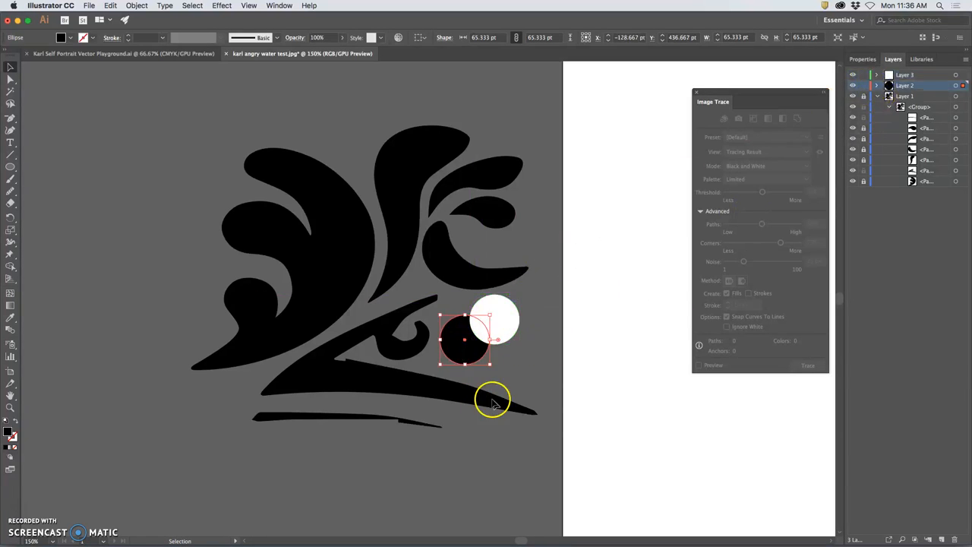
{"action": "left_click_drag", "start_coordinate": [467, 339], "coordinate": [496, 319]}
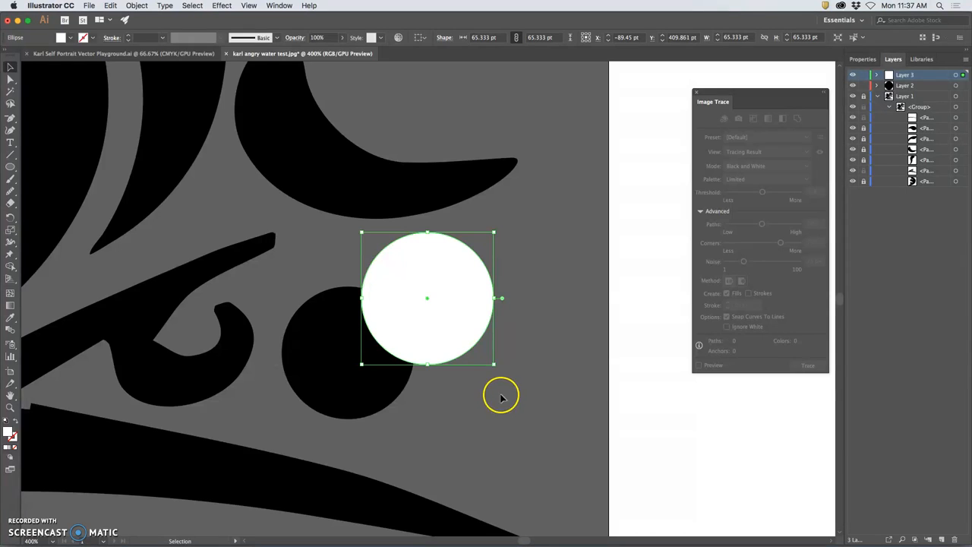
{"action": "mouse_move", "coordinate": [467, 295]}
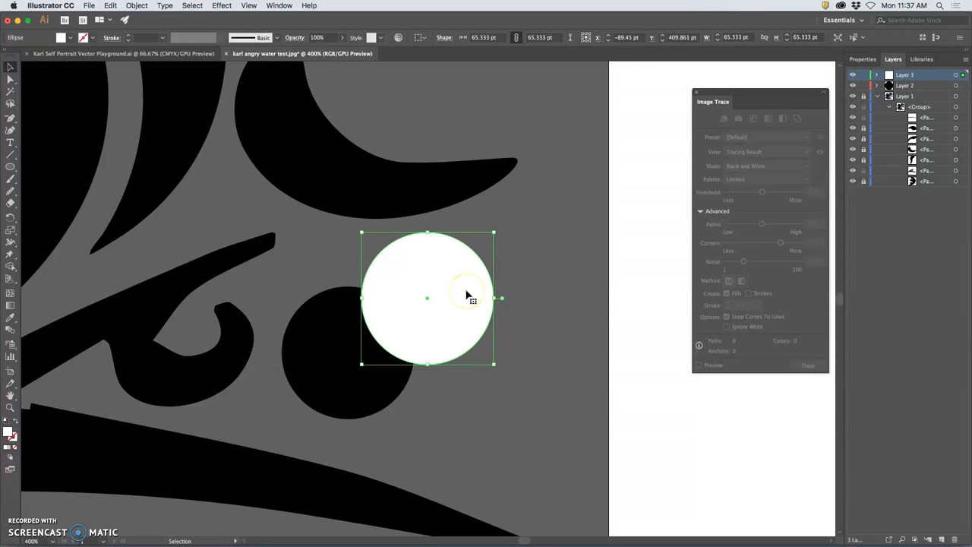
{"action": "left_click_drag", "start_coordinate": [468, 295], "coordinate": [455, 275]}
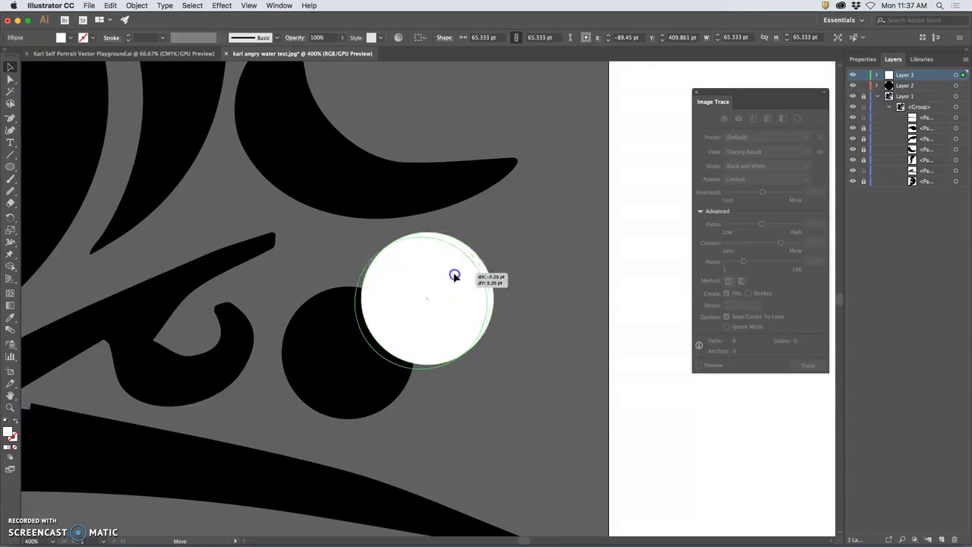
{"action": "left_click_drag", "start_coordinate": [454, 275], "coordinate": [381, 295]}
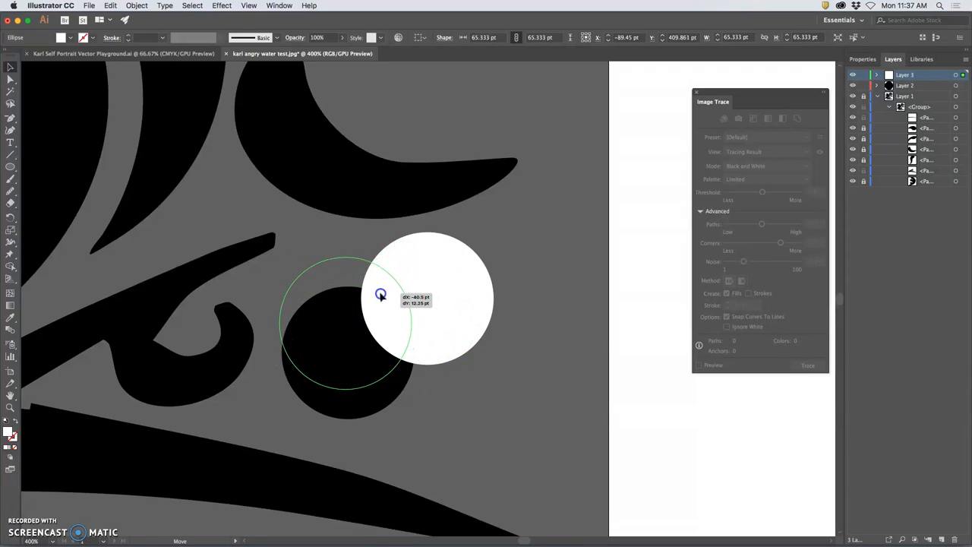
{"action": "left_click_drag", "start_coordinate": [425, 297], "coordinate": [331, 334]}
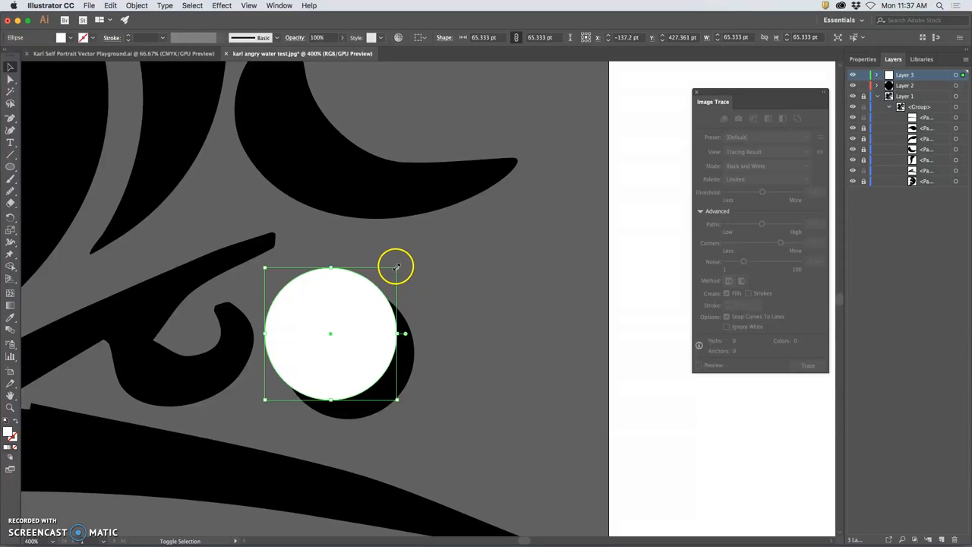
{"action": "left_click_drag", "start_coordinate": [396, 266], "coordinate": [389, 280]}
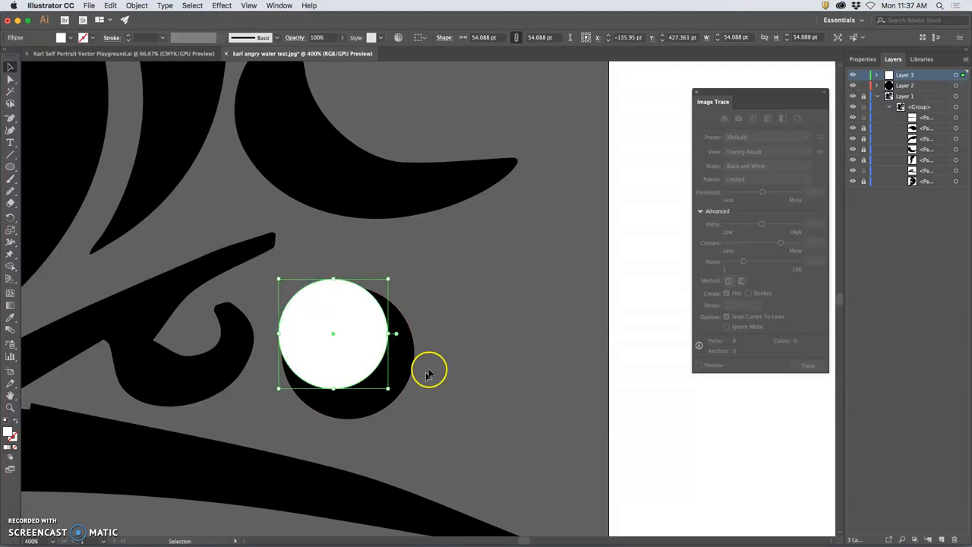
{"action": "mouse_move", "coordinate": [454, 321]}
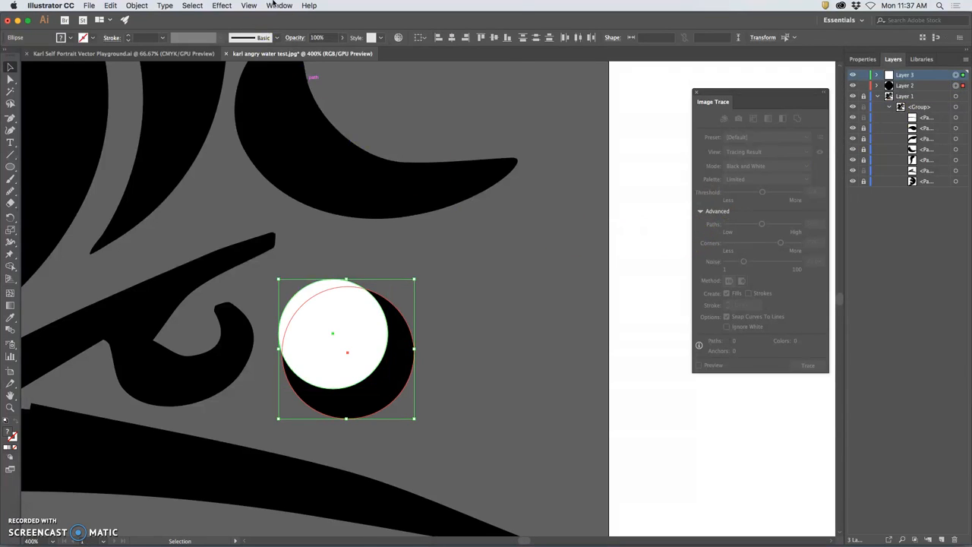
Step: Apply Pathfinder Minus Front to the two circles, then deselect the crescent
{"action": "left_click", "coordinate": [285, 5]}
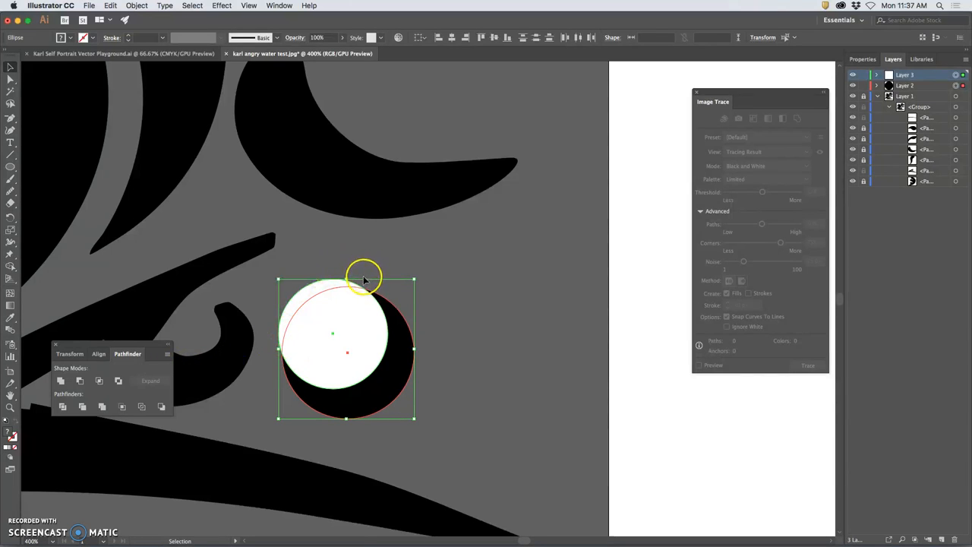
{"action": "mouse_move", "coordinate": [62, 381]}
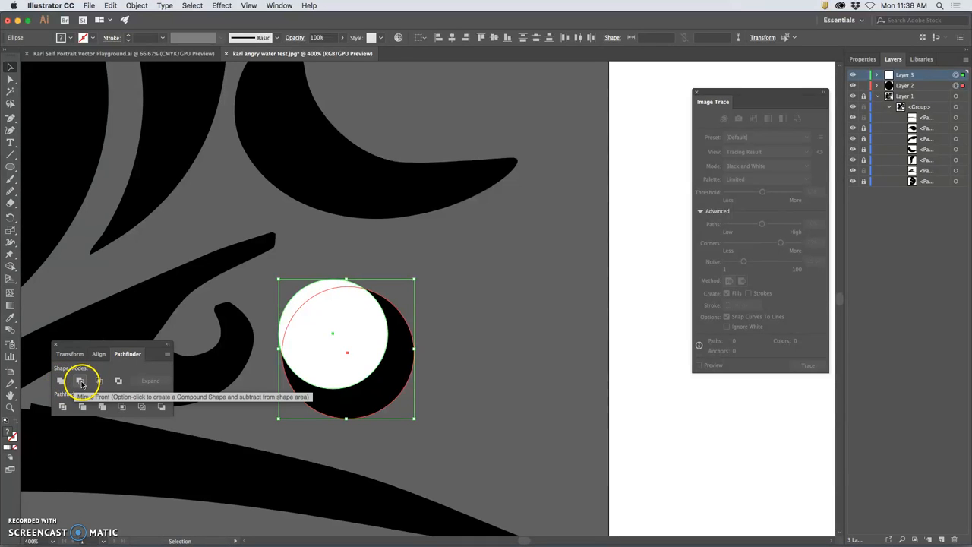
{"action": "mouse_move", "coordinate": [80, 382]}
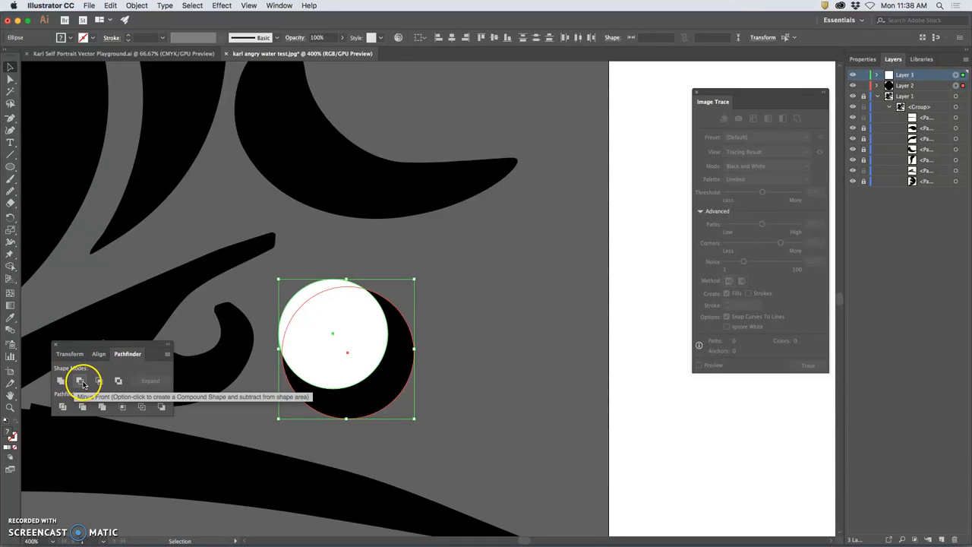
{"action": "left_click", "coordinate": [78, 381]}
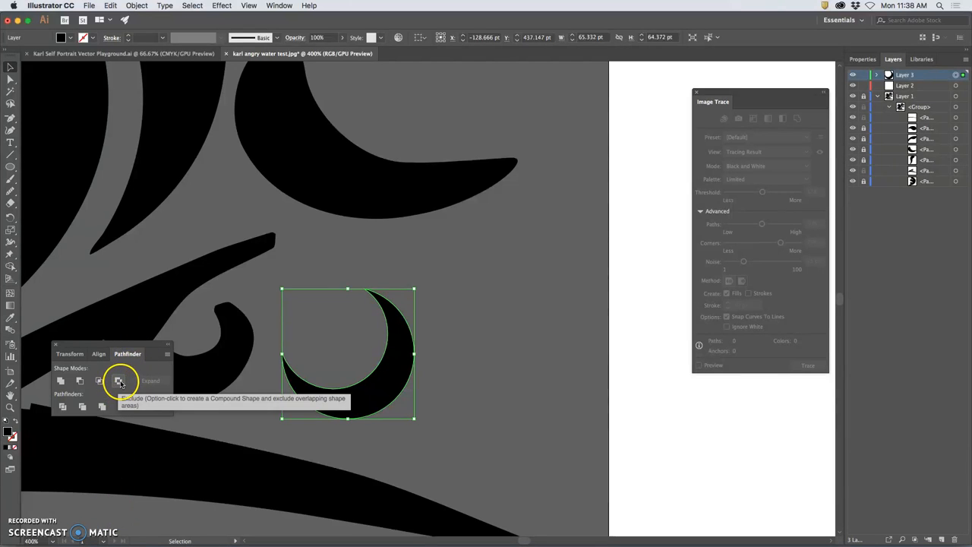
{"action": "left_click", "coordinate": [116, 381]}
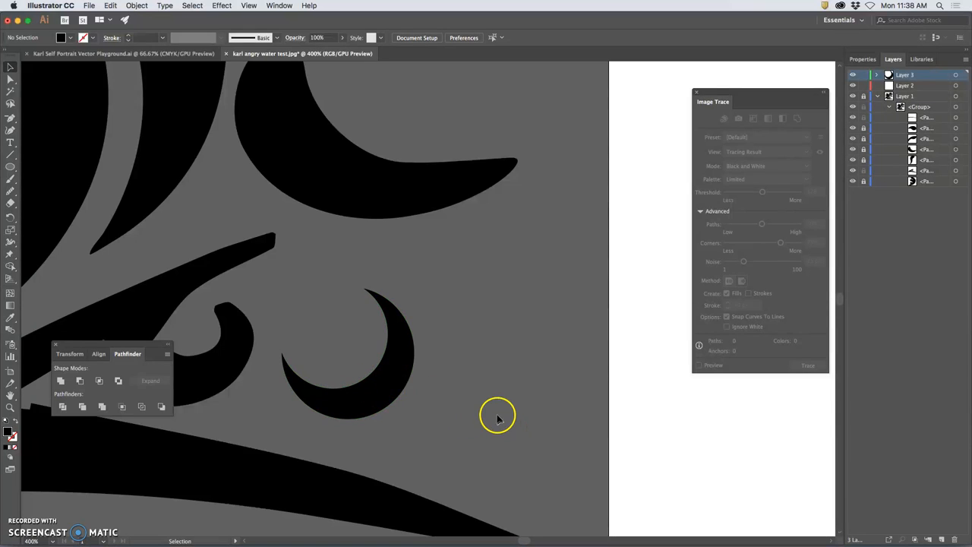
{"action": "mouse_move", "coordinate": [369, 253]}
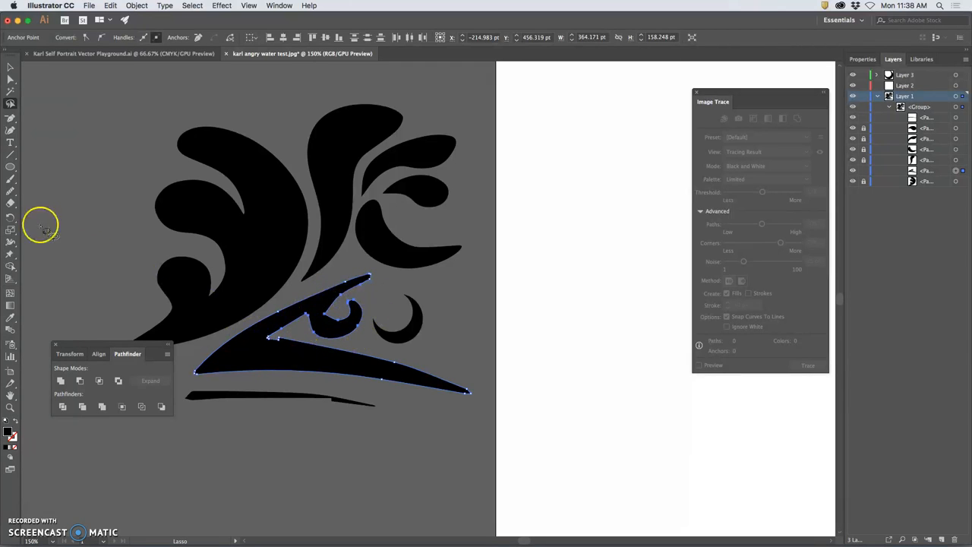
{"action": "mouse_move", "coordinate": [218, 233]}
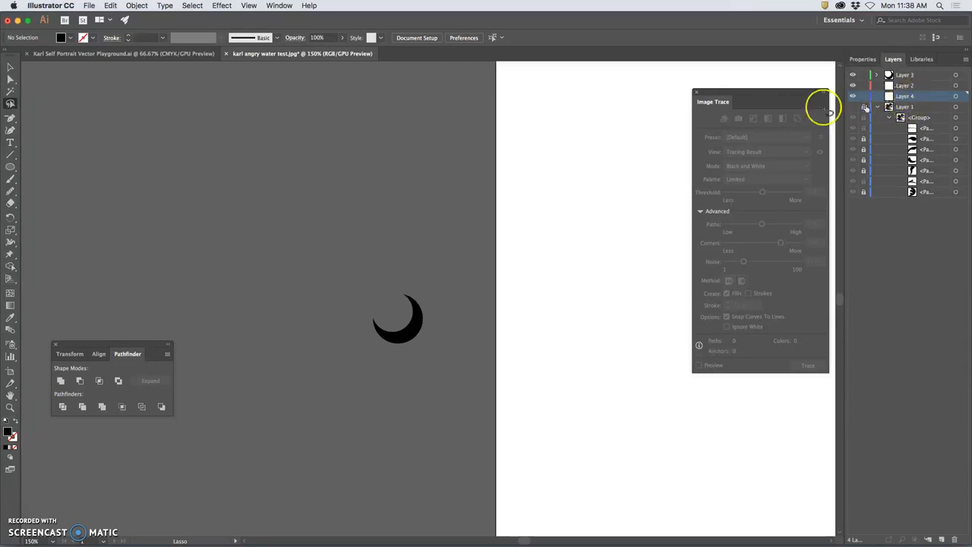
Step: Hide the original wave layer, Layer 1
{"action": "left_click", "coordinate": [107, 5]}
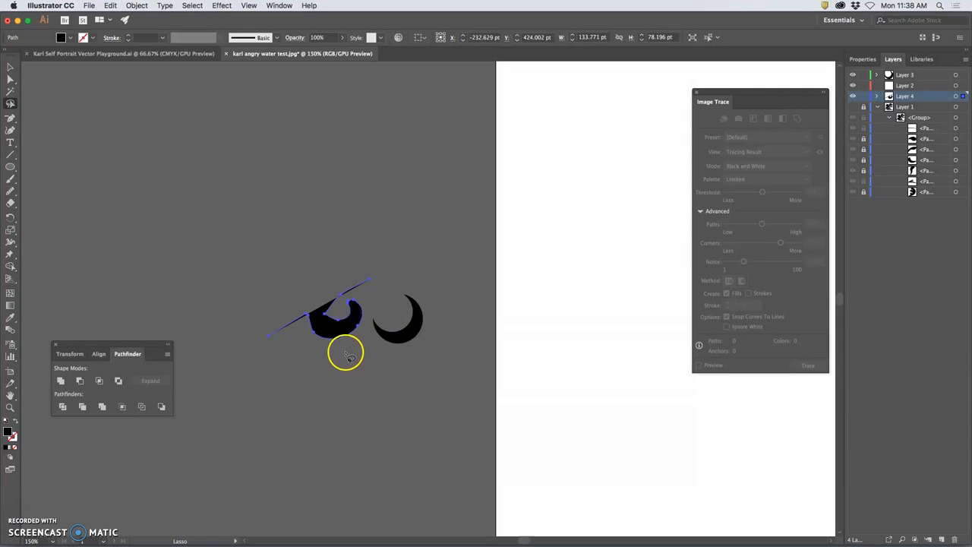
{"action": "mouse_move", "coordinate": [778, 248]}
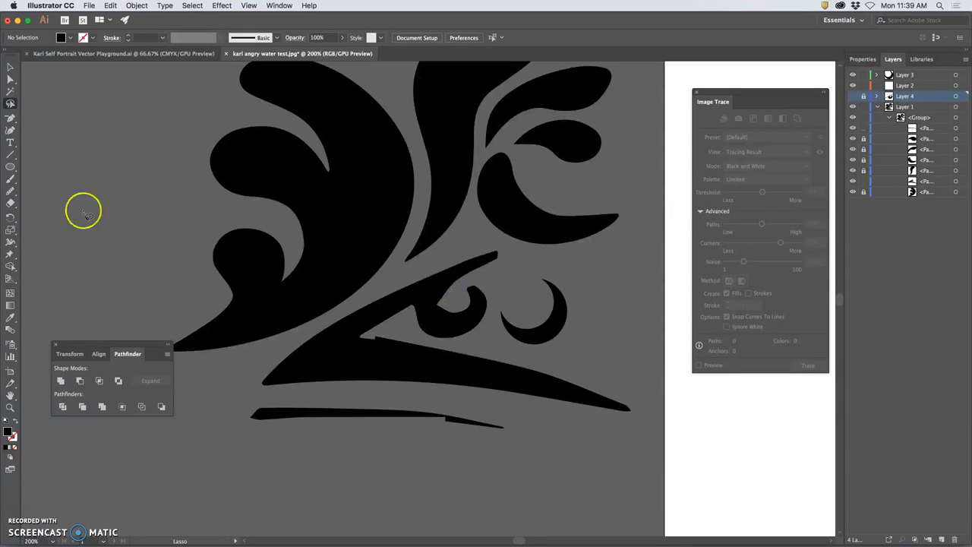
{"action": "mouse_move", "coordinate": [18, 166]}
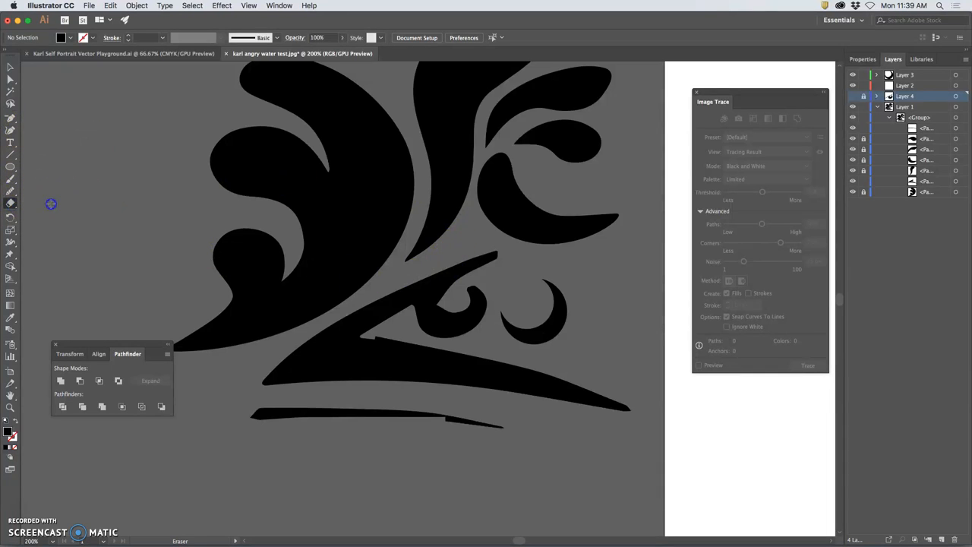
Step: View the Eraser tool options and close the dialog
{"action": "double_click", "coordinate": [11, 203]}
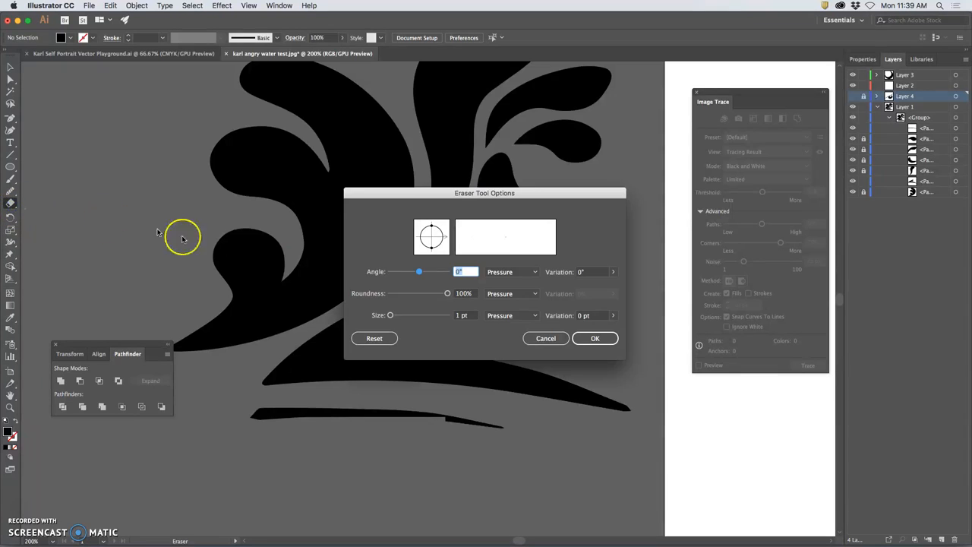
{"action": "left_click_drag", "start_coordinate": [390, 315], "coordinate": [393, 315]}
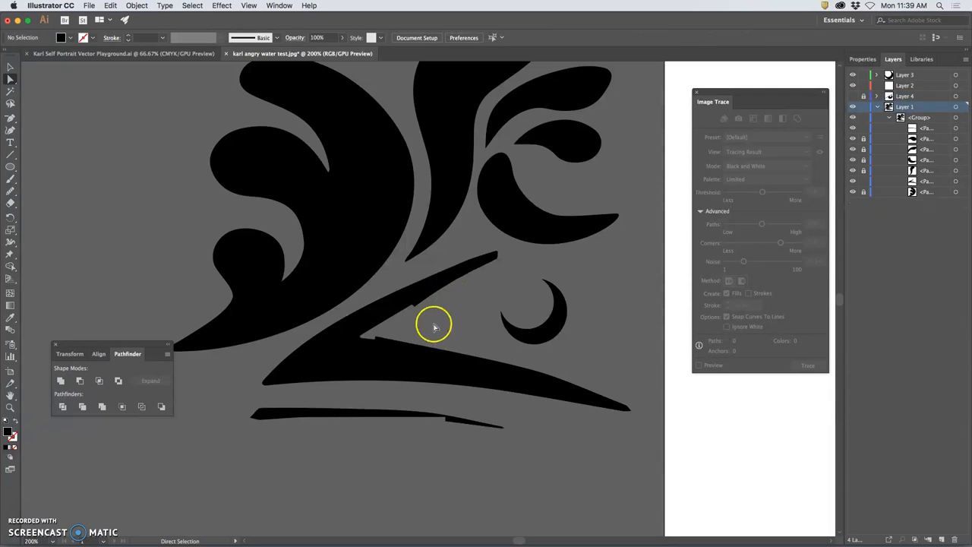
Step: Show the swirl layer, select the wave, and redraw its edge with the Pencil
{"action": "left_click", "coordinate": [433, 325]}
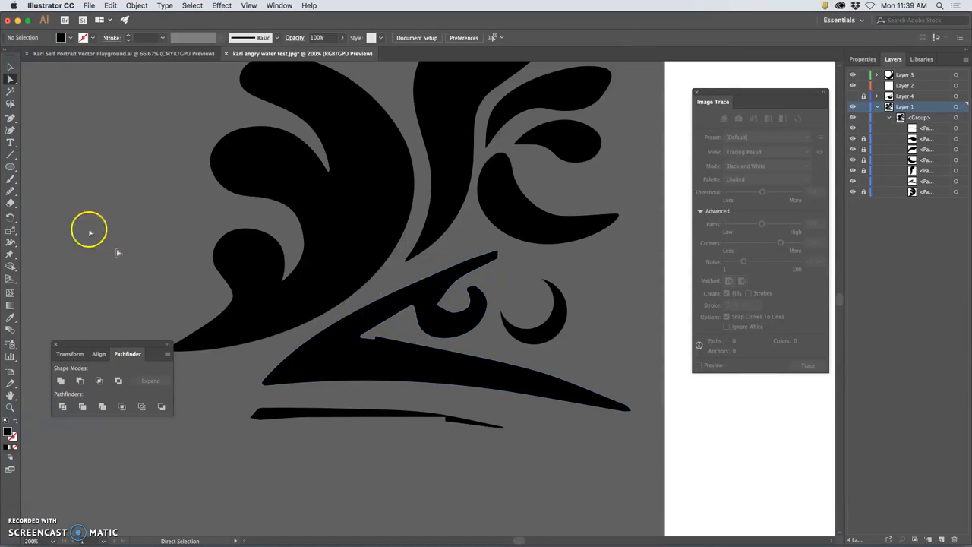
{"action": "left_click", "coordinate": [10, 203]}
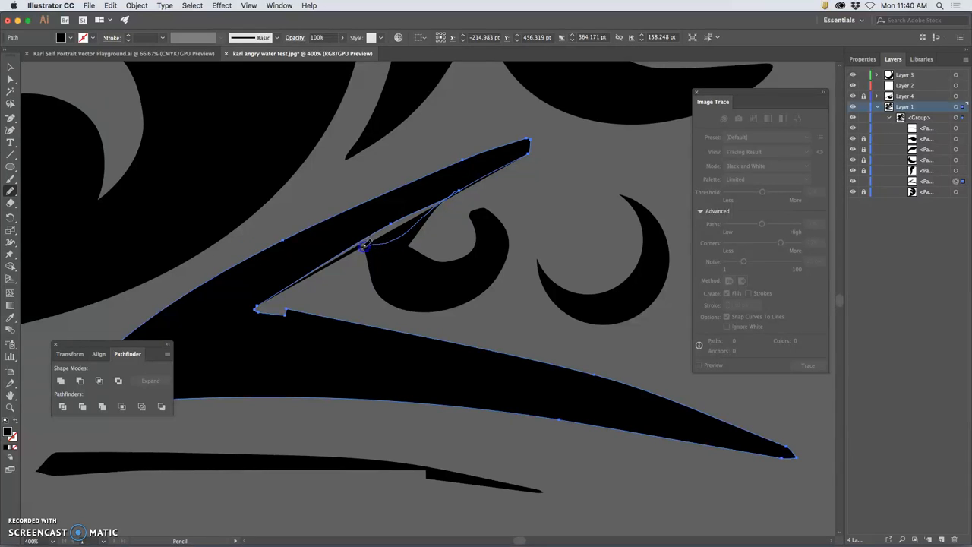
{"action": "left_click_drag", "start_coordinate": [365, 246], "coordinate": [307, 277]}
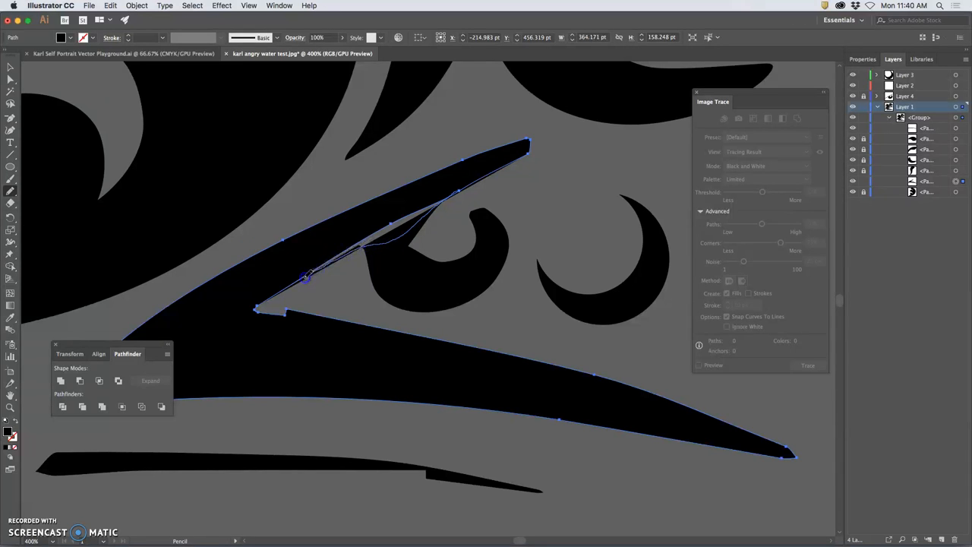